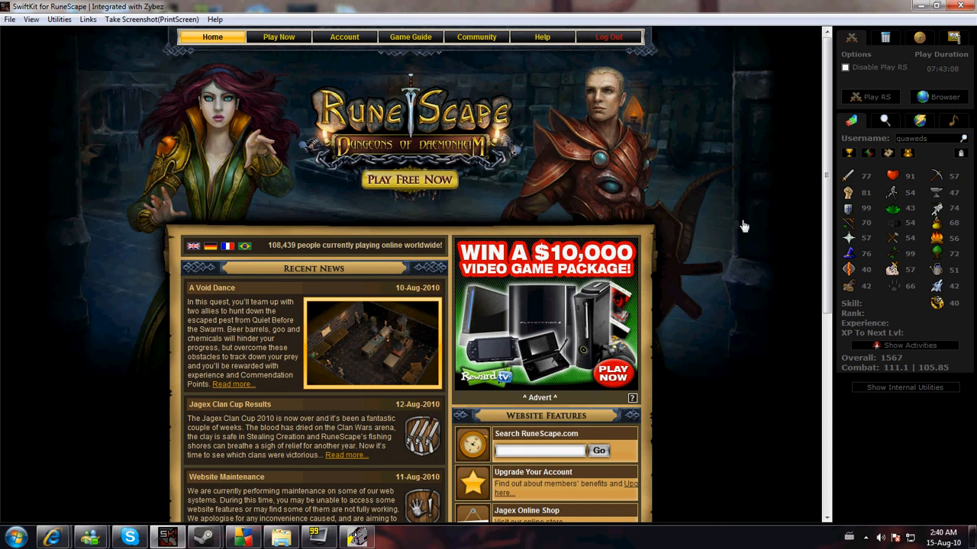
{"action": "mouse_move", "coordinate": [842, 125]}
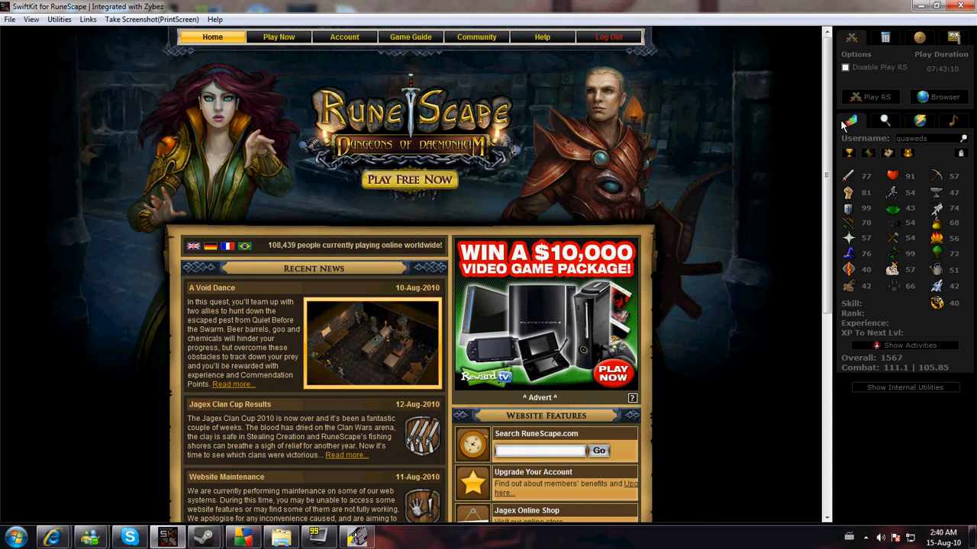
{"action": "mouse_move", "coordinate": [836, 106]}
{"action": "type", "text": "zezima"}
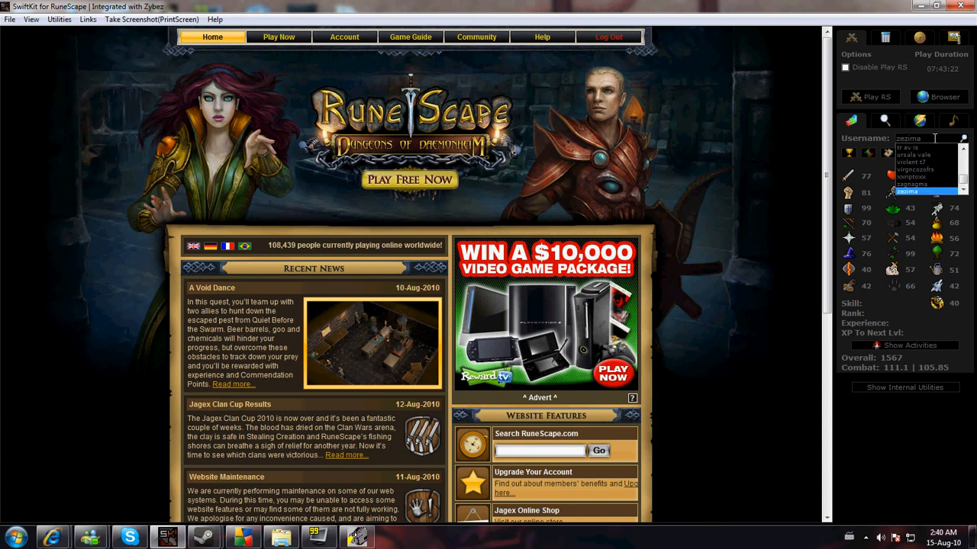
Load saved player quaweds, show their full hiscores table, and start a stats comparison
{"action": "left_click", "coordinate": [906, 192]}
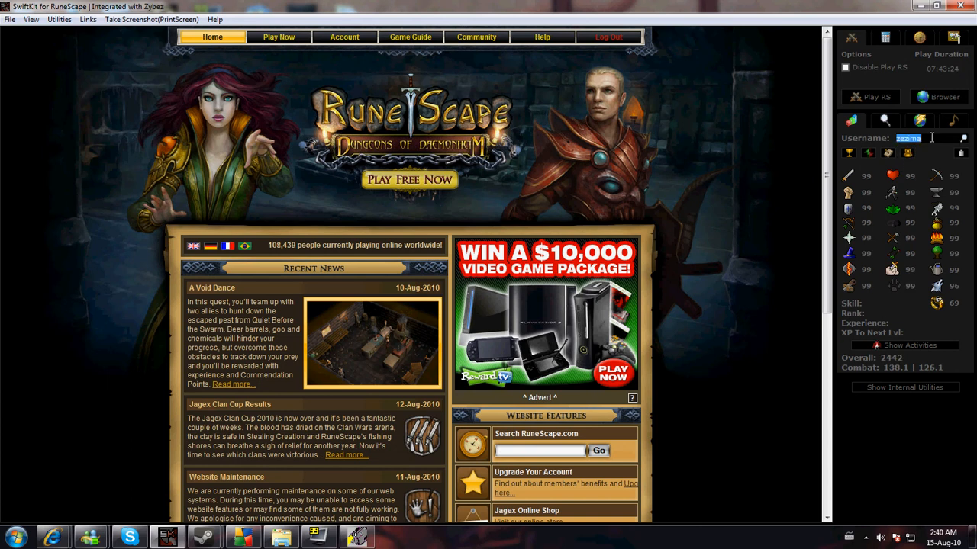
{"action": "type", "text": "quaweds"}
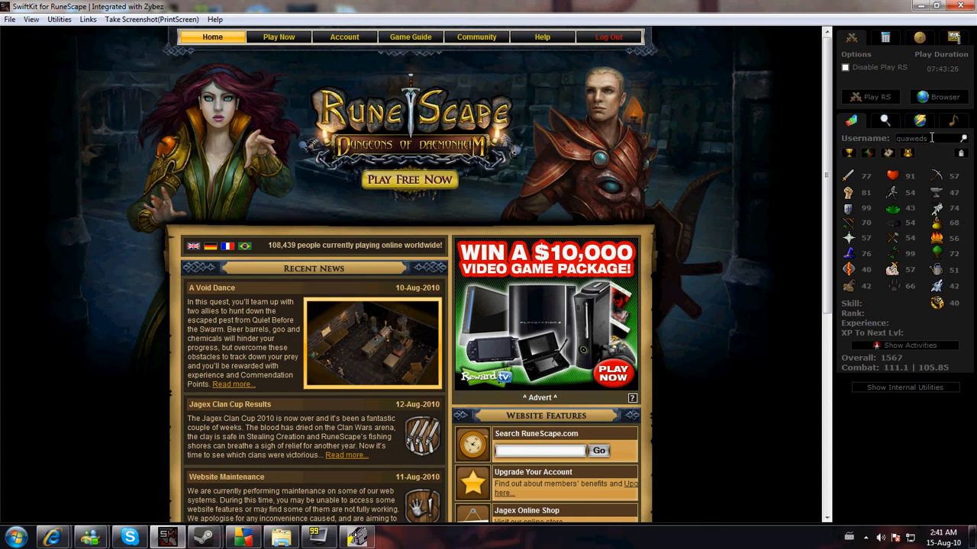
{"action": "left_click", "coordinate": [963, 137]}
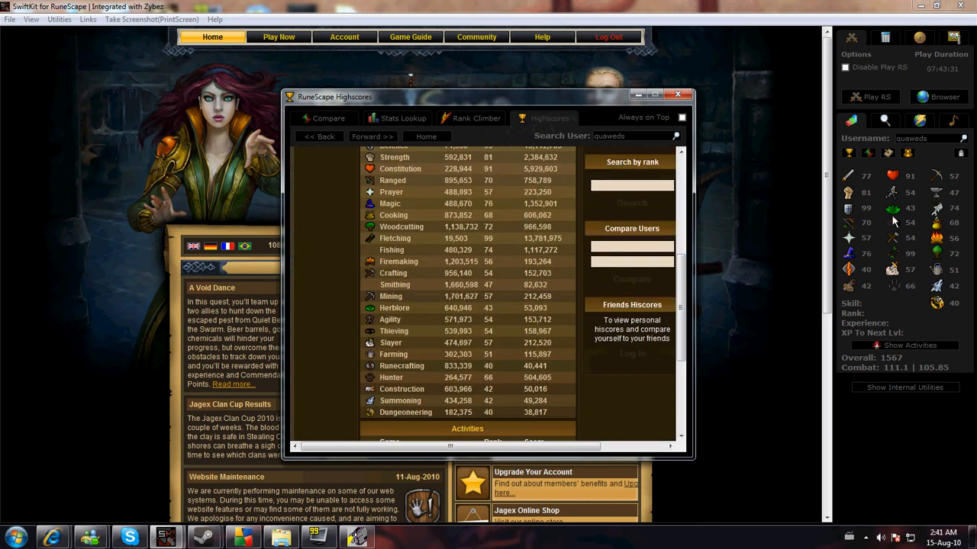
{"action": "left_click", "coordinate": [677, 95]}
{"action": "type", "text": "zezima"}
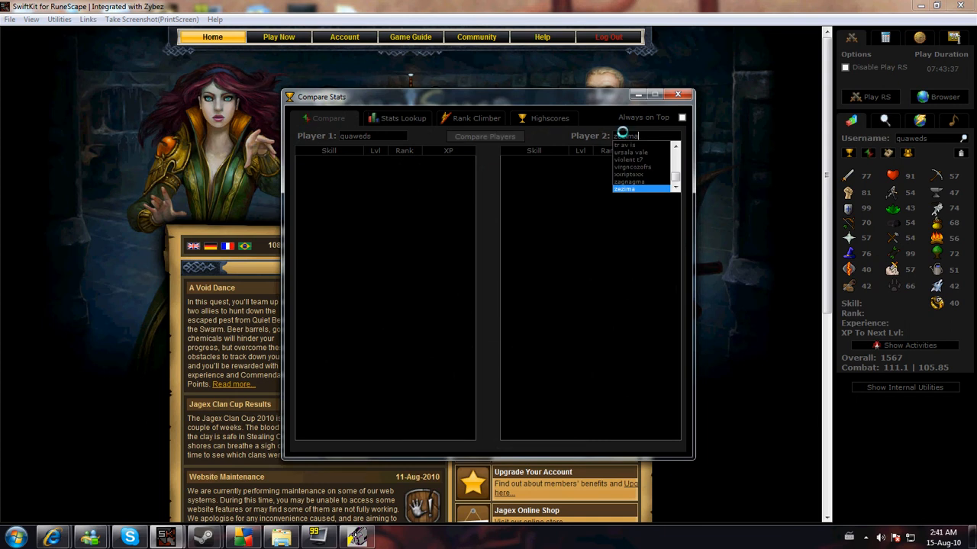
Compare quaweds with Player 2, read the 'Levelled all skills over 40' log entry, then go to the clan database
{"action": "left_click", "coordinate": [485, 137]}
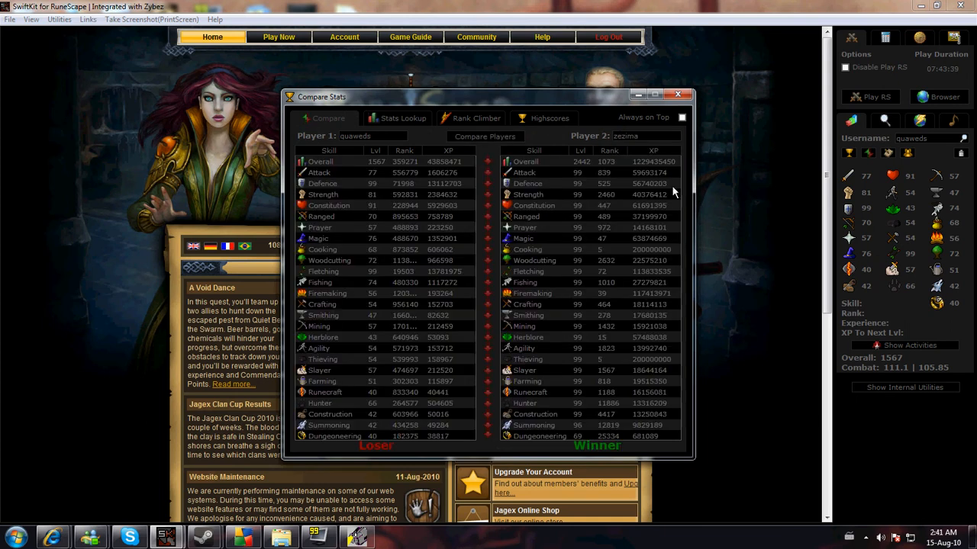
{"action": "mouse_move", "coordinate": [618, 287]}
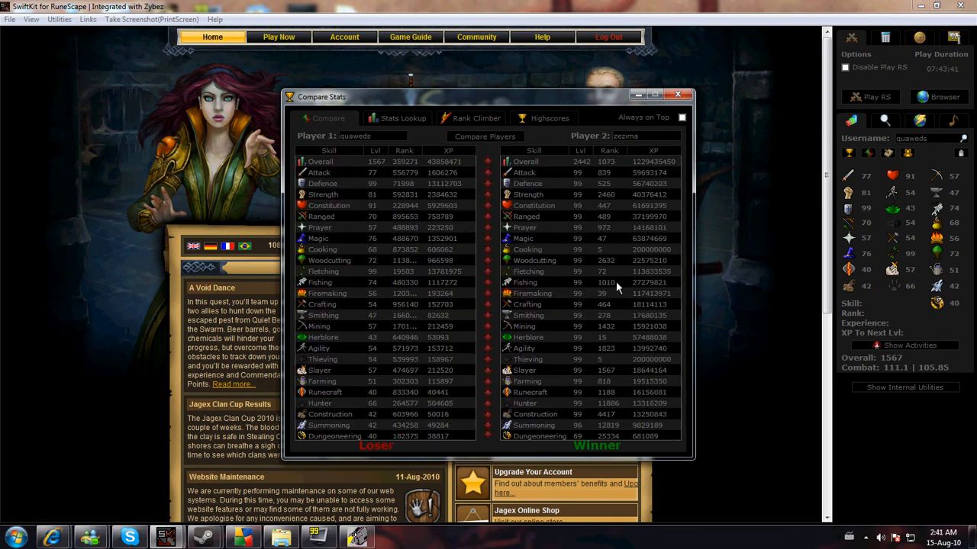
{"action": "left_click", "coordinate": [677, 95]}
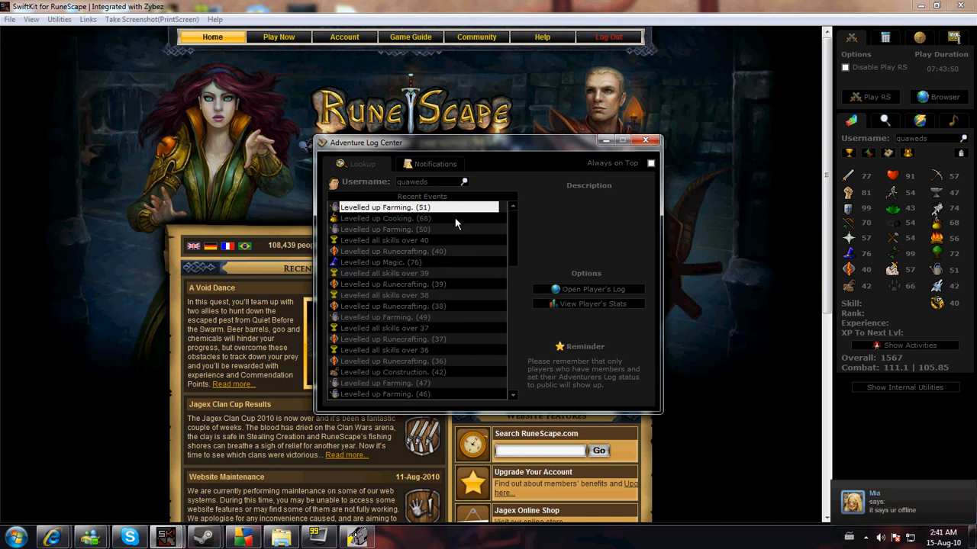
{"action": "left_click", "coordinate": [385, 240]}
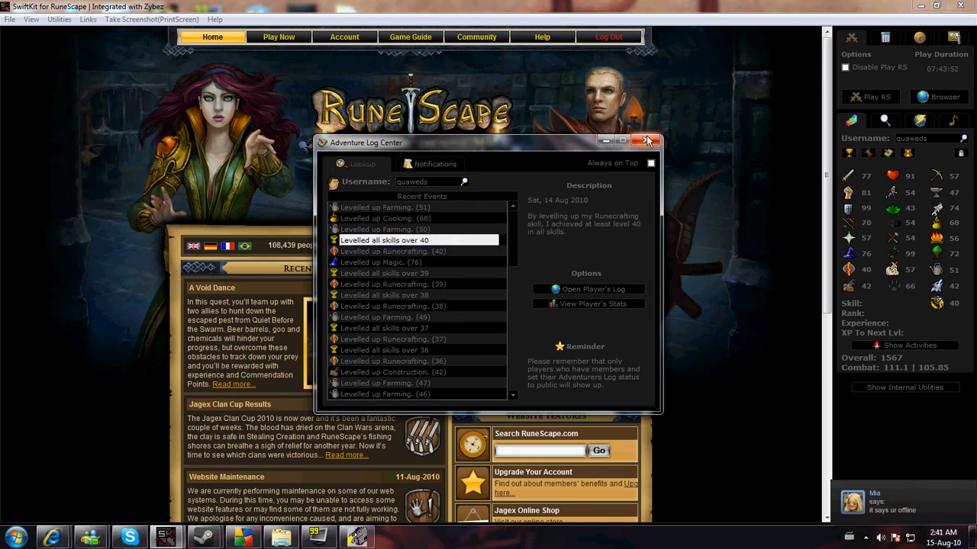
{"action": "left_click", "coordinate": [646, 140]}
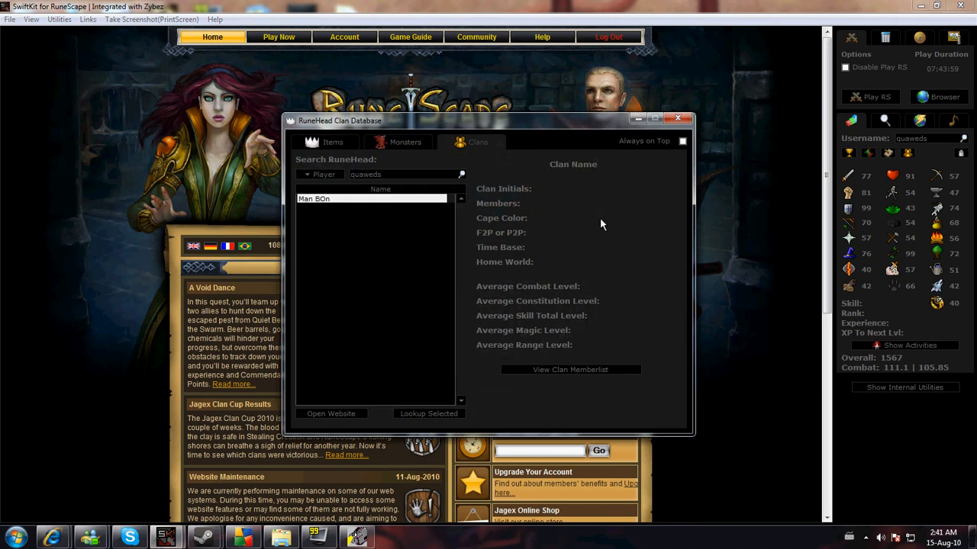
{"action": "mouse_move", "coordinate": [589, 259]}
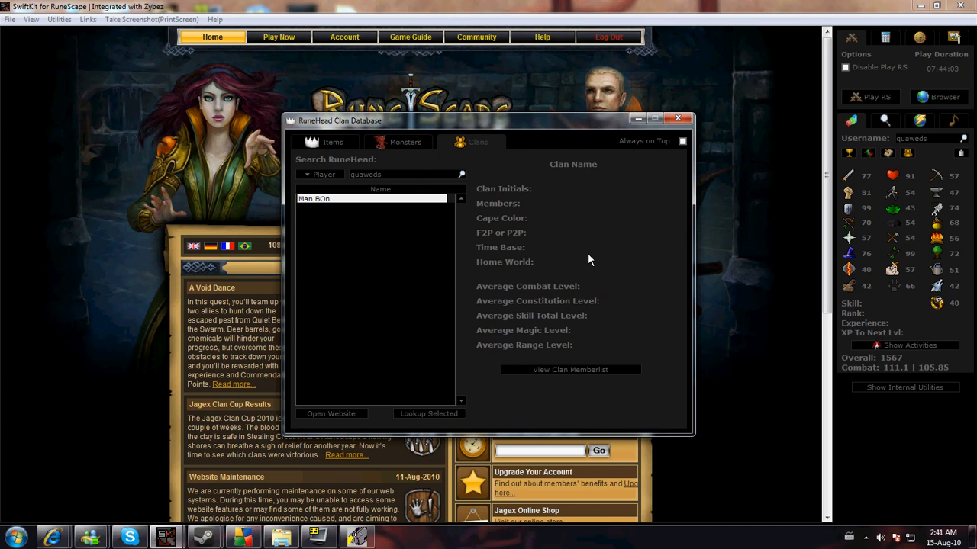
{"action": "mouse_move", "coordinate": [345, 161]}
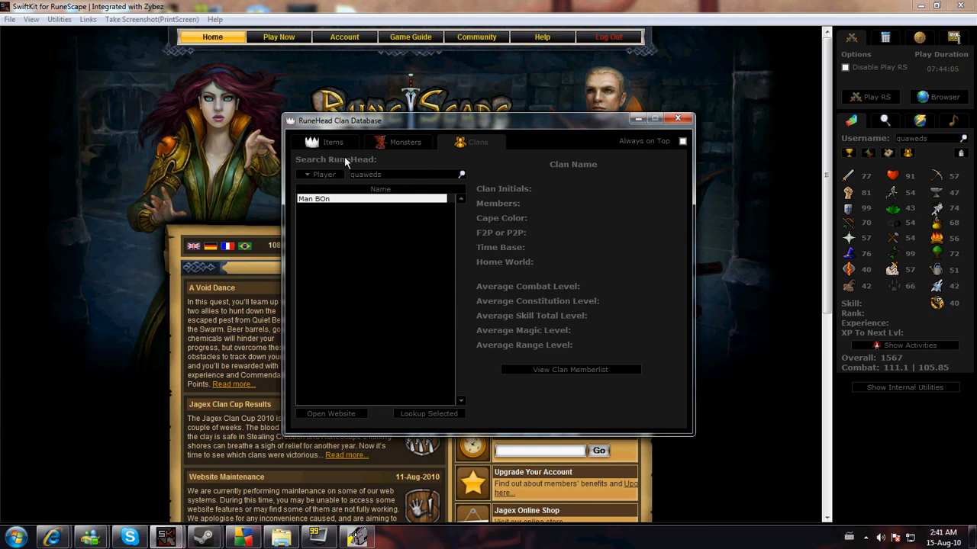
{"action": "left_click", "coordinate": [677, 119]}
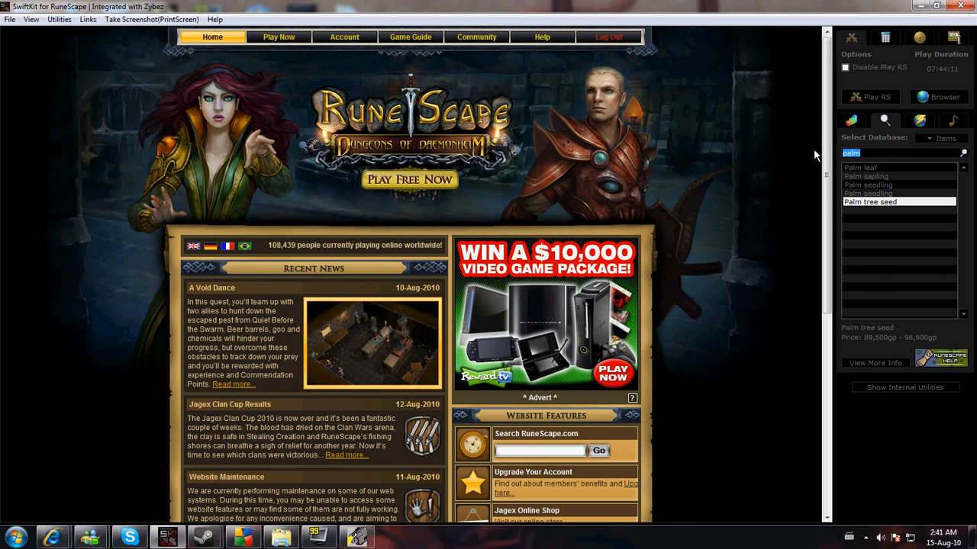
Check the unfinished irit potion price, then switch the database search to Monsters for King black dragon
{"action": "type", "text": "irit"}
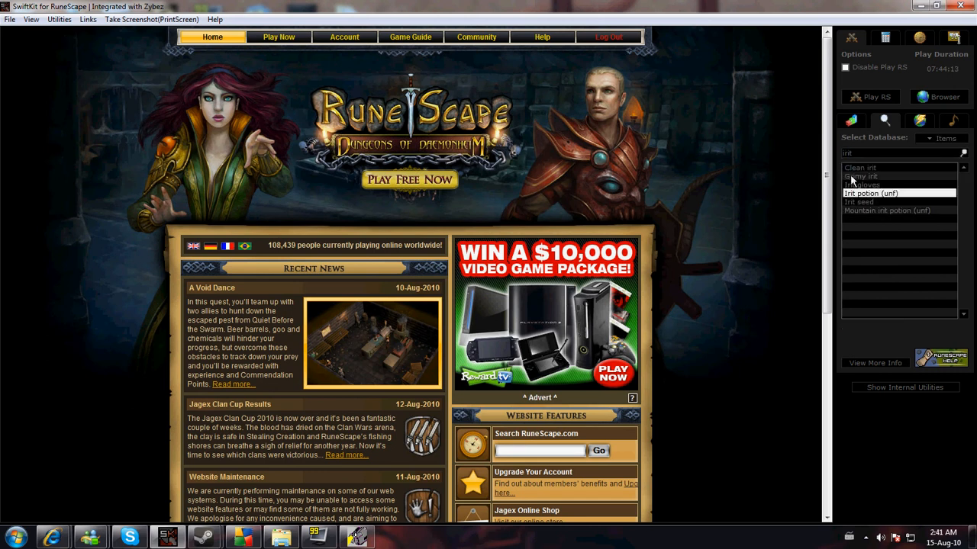
{"action": "left_click", "coordinate": [861, 202]}
{"action": "type", "text": "dragon boots"}
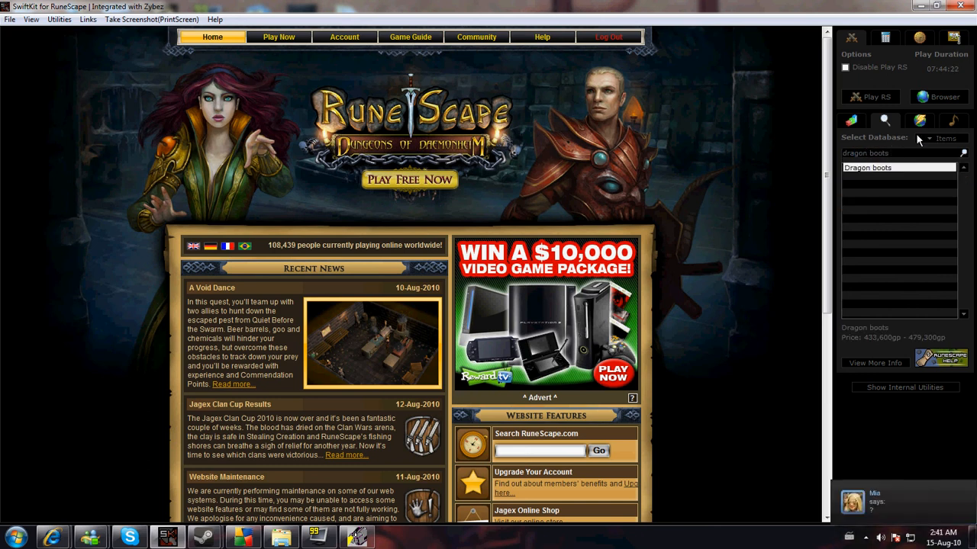
{"action": "left_click", "coordinate": [962, 138]}
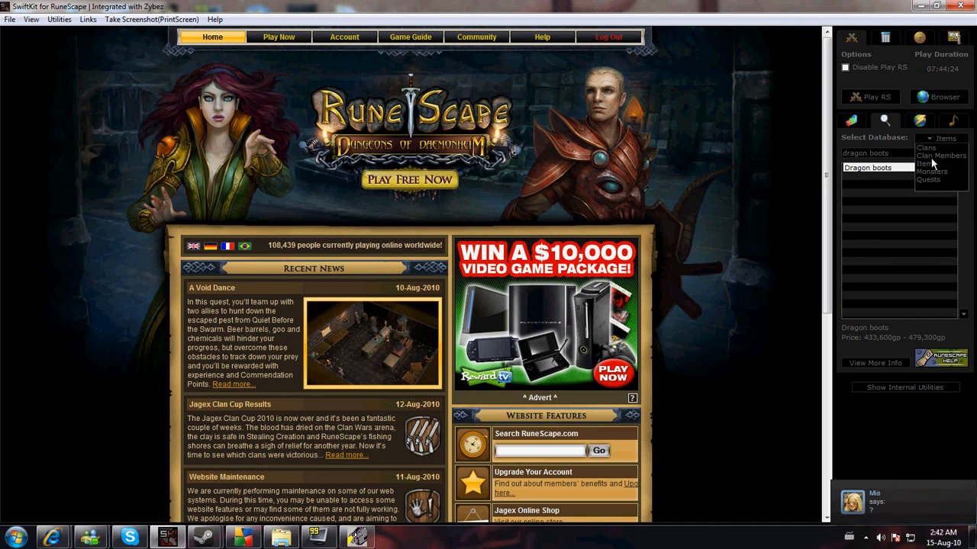
{"action": "left_click", "coordinate": [931, 171]}
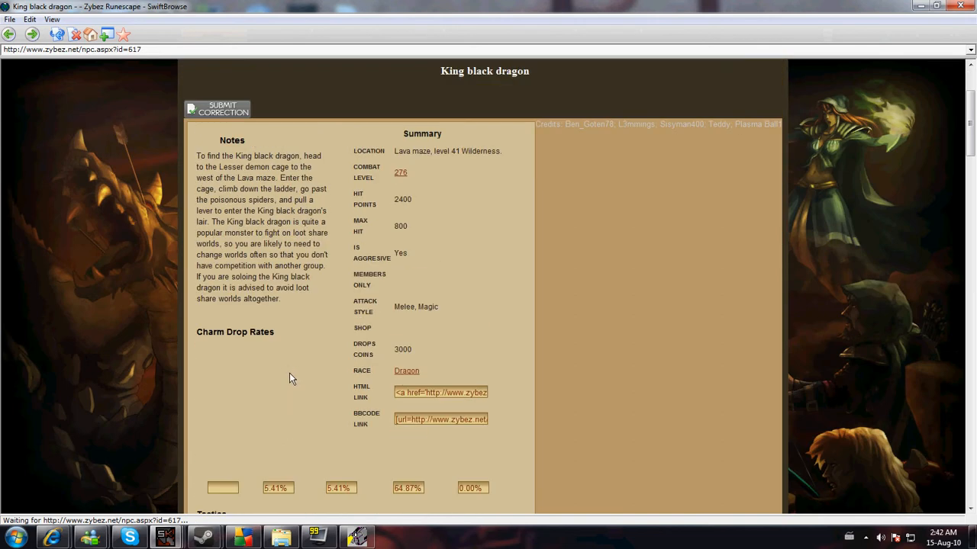
{"action": "scroll", "scroll_direction": "down", "scroll_amount": 3}
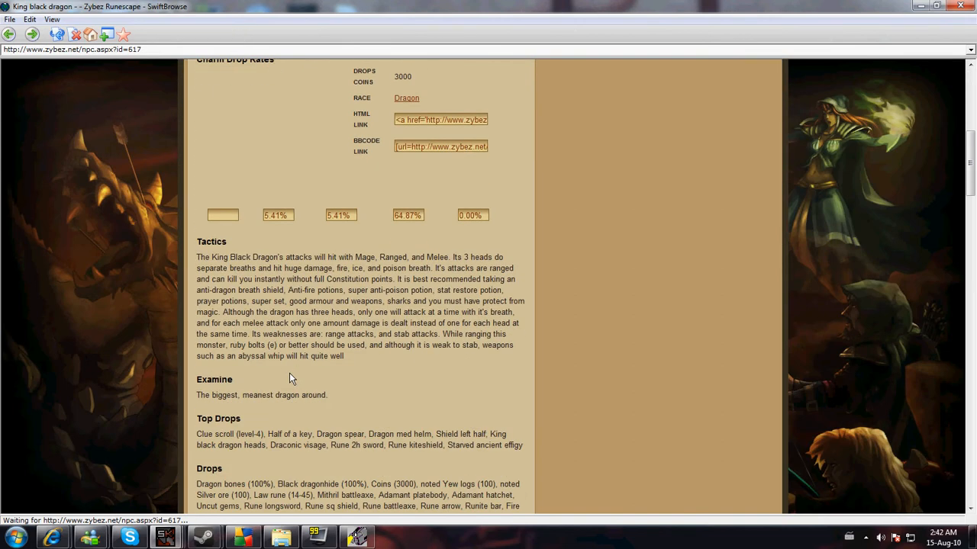
{"action": "scroll", "scroll_direction": "down", "scroll_amount": 3}
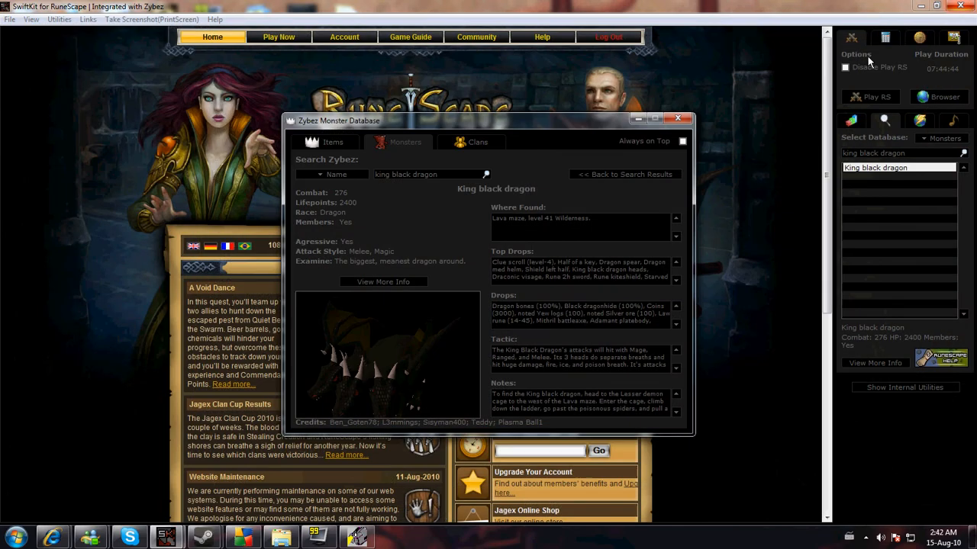
Search the Quests database for 'fairy' and show the Fairy Tale III quest details
{"action": "left_click", "coordinate": [677, 119]}
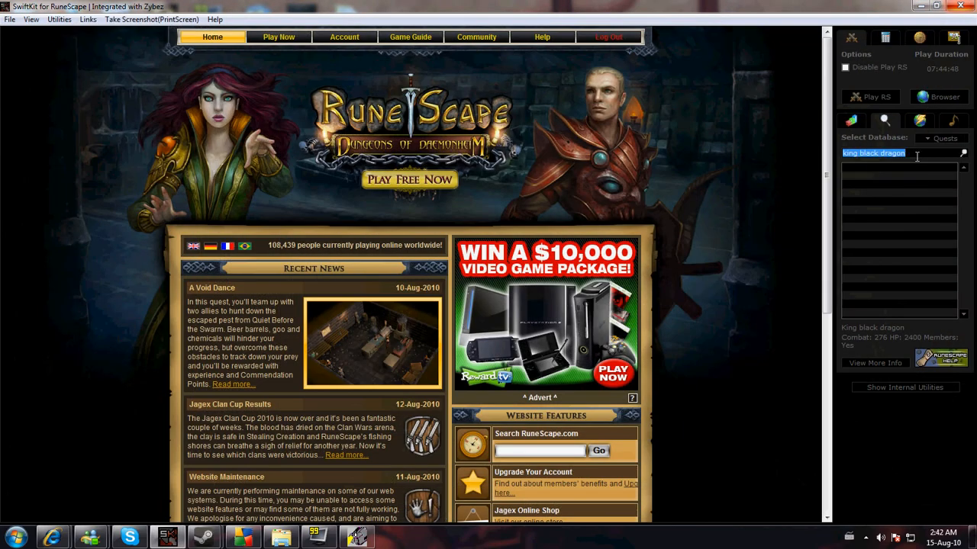
{"action": "type", "text": "chefs"}
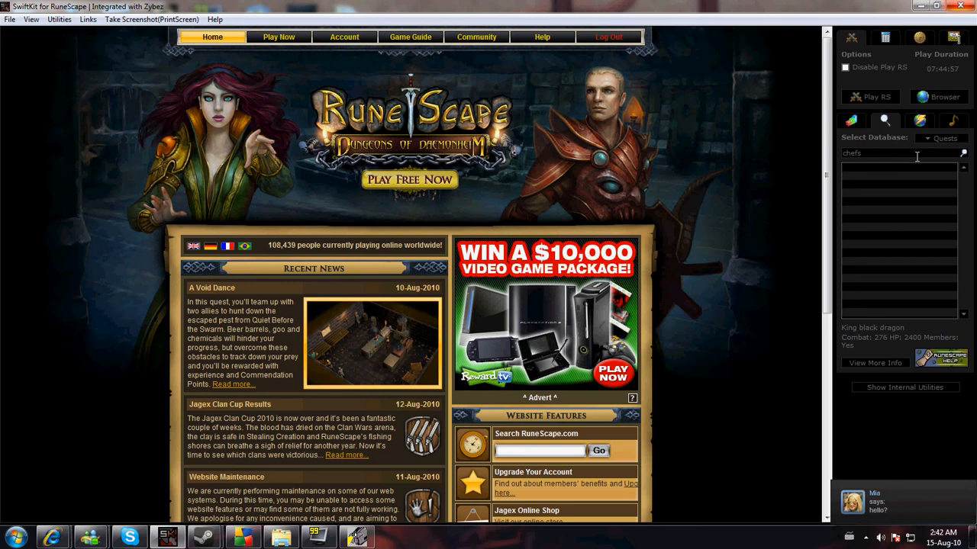
{"action": "left_click", "coordinate": [976, 153]}
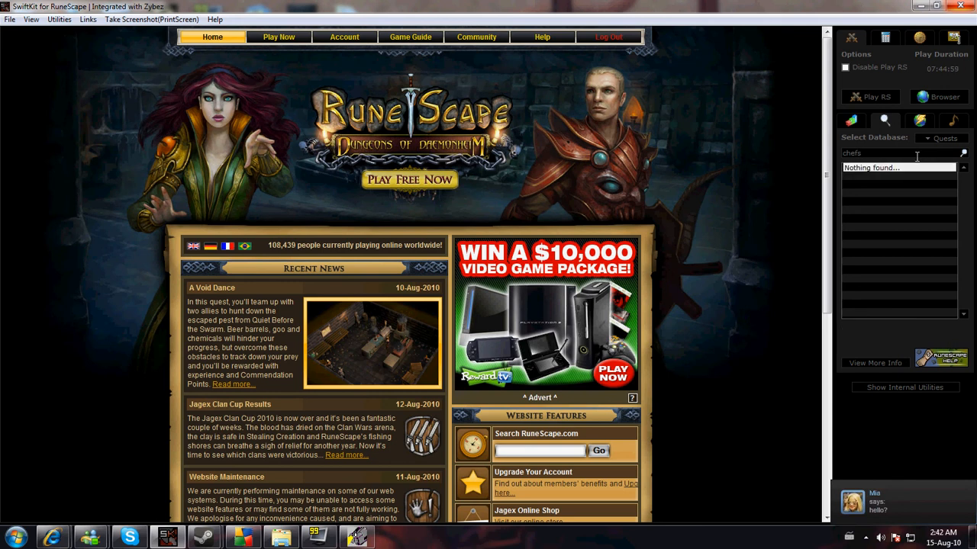
{"action": "triple_click", "coordinate": [869, 152]}
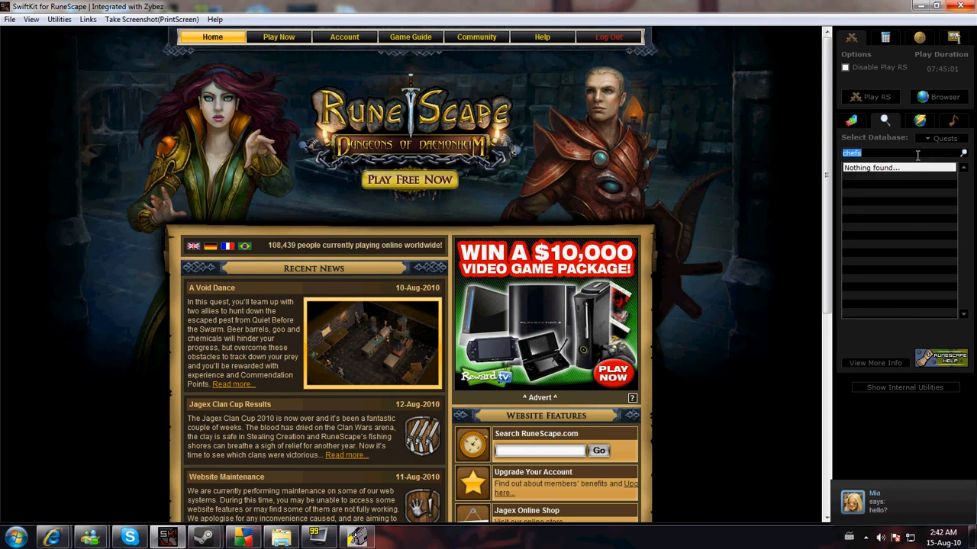
{"action": "type", "text": "fairy"}
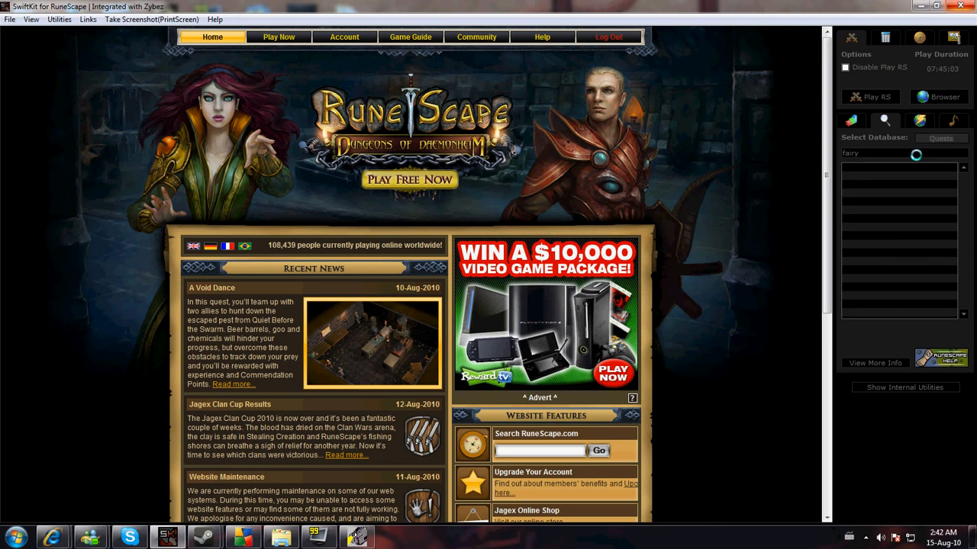
{"action": "left_click", "coordinate": [888, 185]}
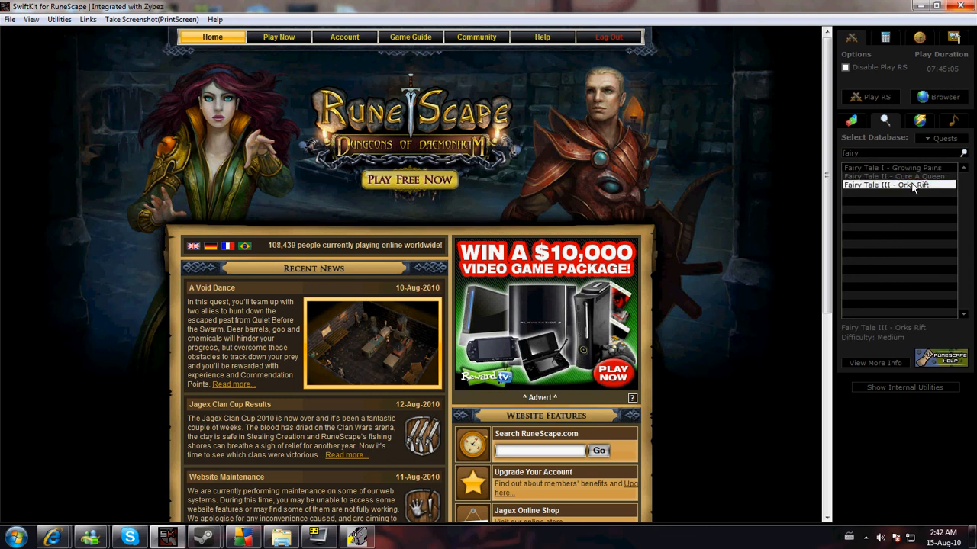
Launch Ventrilo from the Quick Links list and connect it to the voice server
{"action": "left_click", "coordinate": [918, 120]}
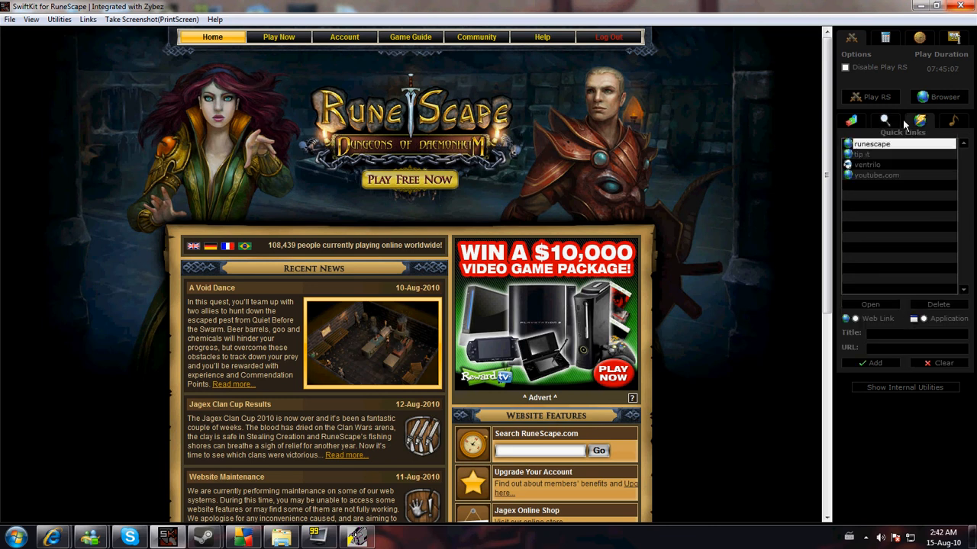
{"action": "left_click", "coordinate": [862, 154]}
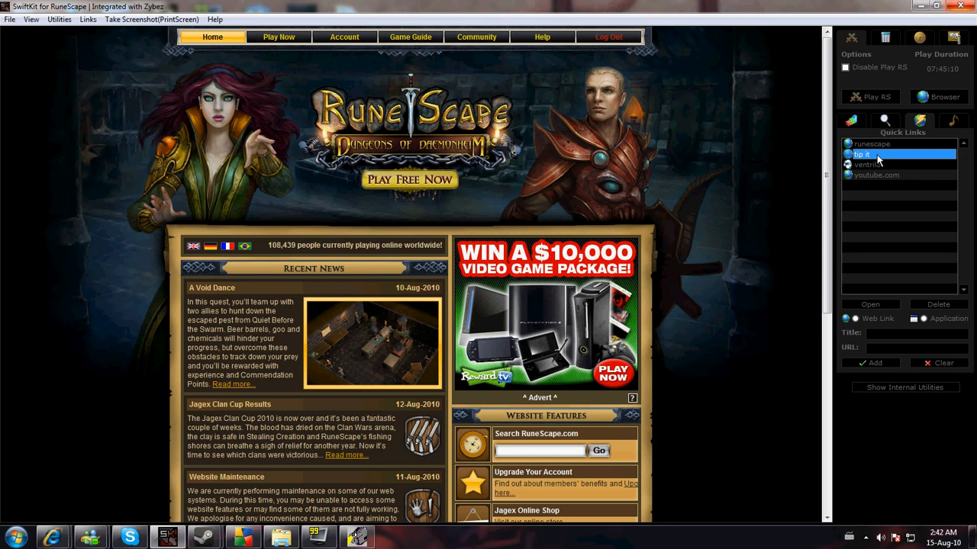
{"action": "double_click", "coordinate": [866, 165]}
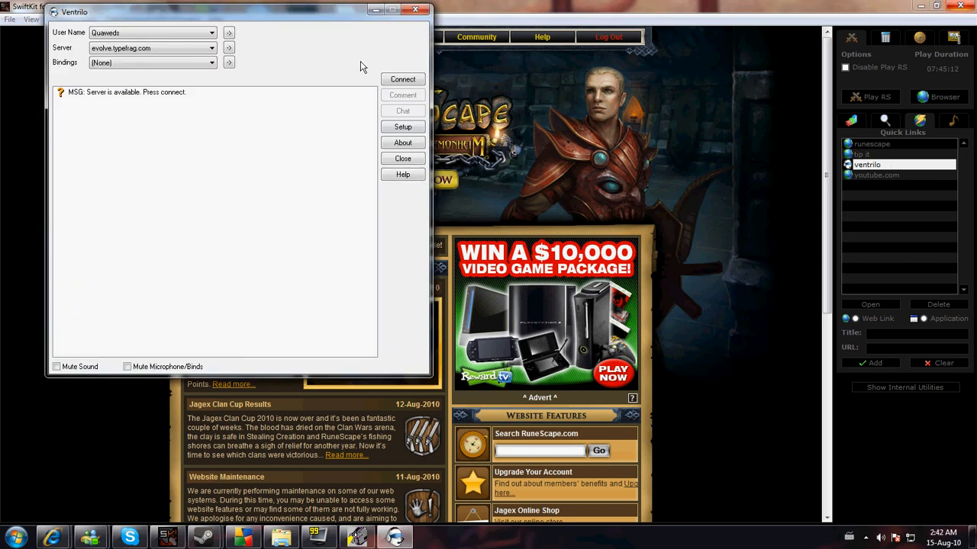
{"action": "left_click", "coordinate": [403, 80]}
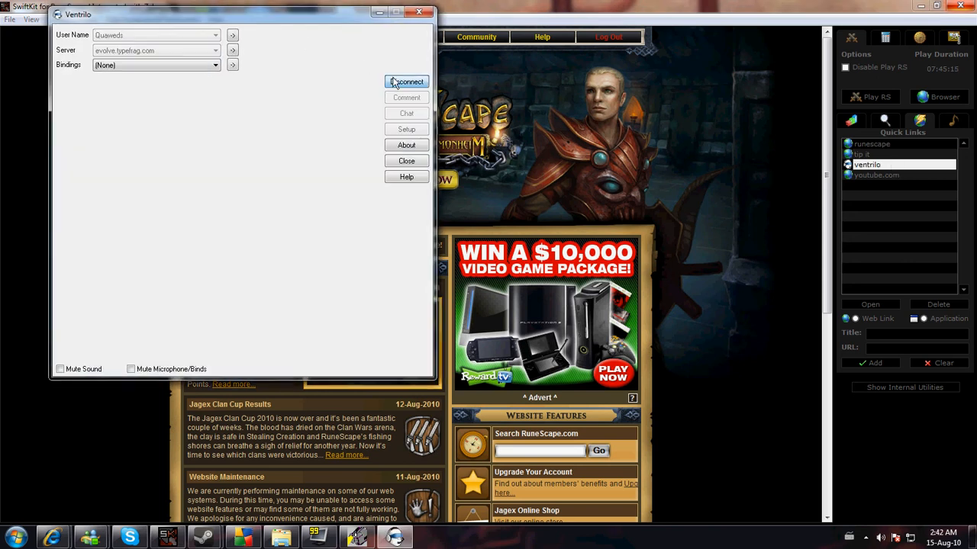
{"action": "left_click", "coordinate": [406, 83]}
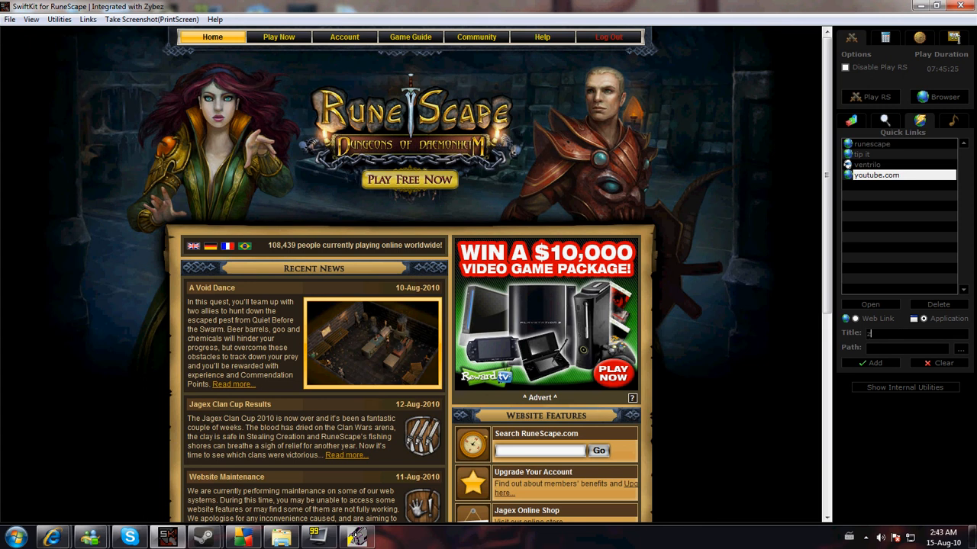
Add the iTunes desktop shortcut as a new Application quick link
{"action": "type", "text": "vent"}
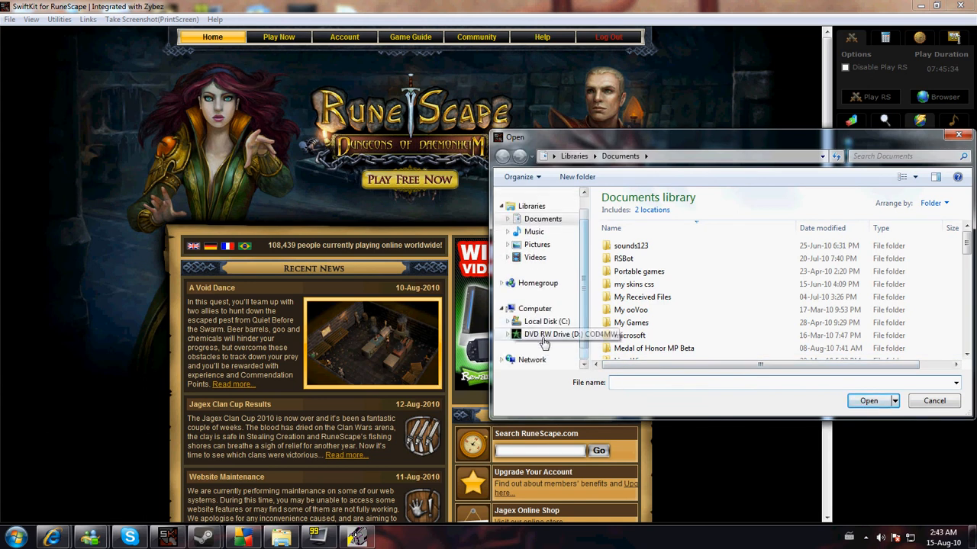
{"action": "left_click", "coordinate": [547, 321]}
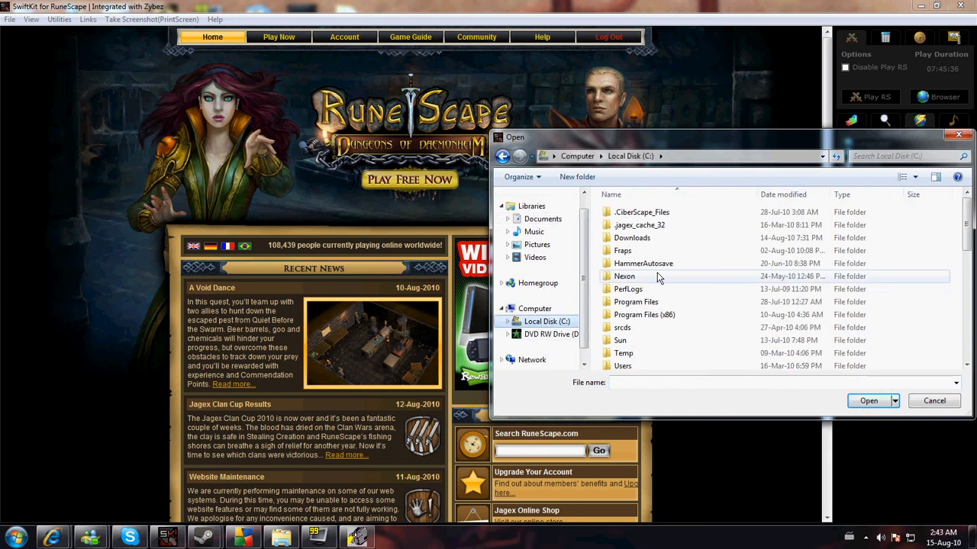
{"action": "mouse_move", "coordinate": [557, 165]}
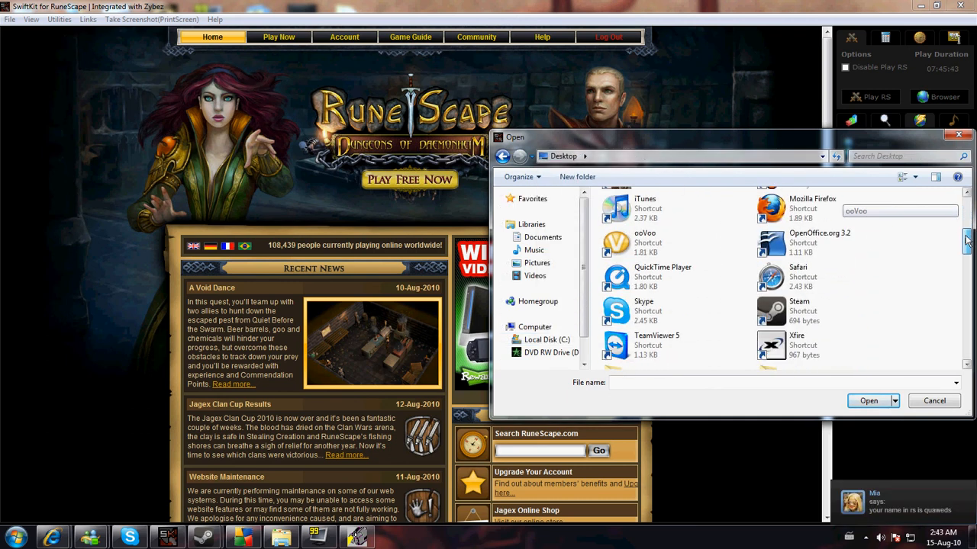
{"action": "left_click", "coordinate": [644, 208]}
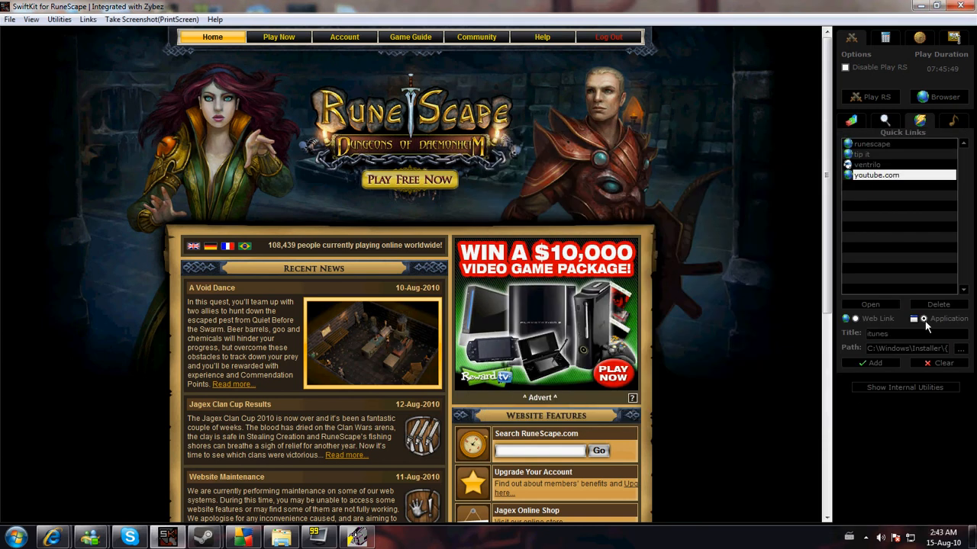
{"action": "left_click", "coordinate": [869, 363]}
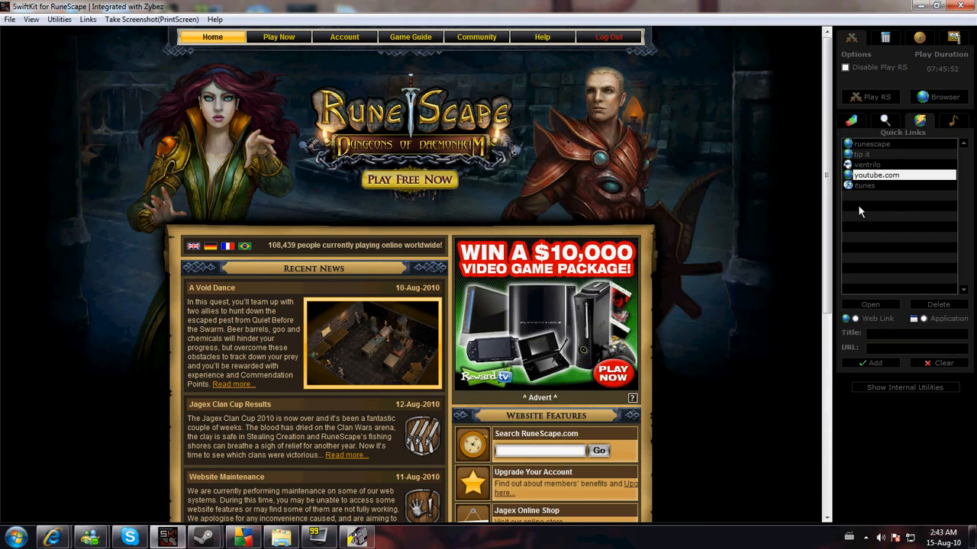
{"action": "left_click", "coordinate": [863, 186]}
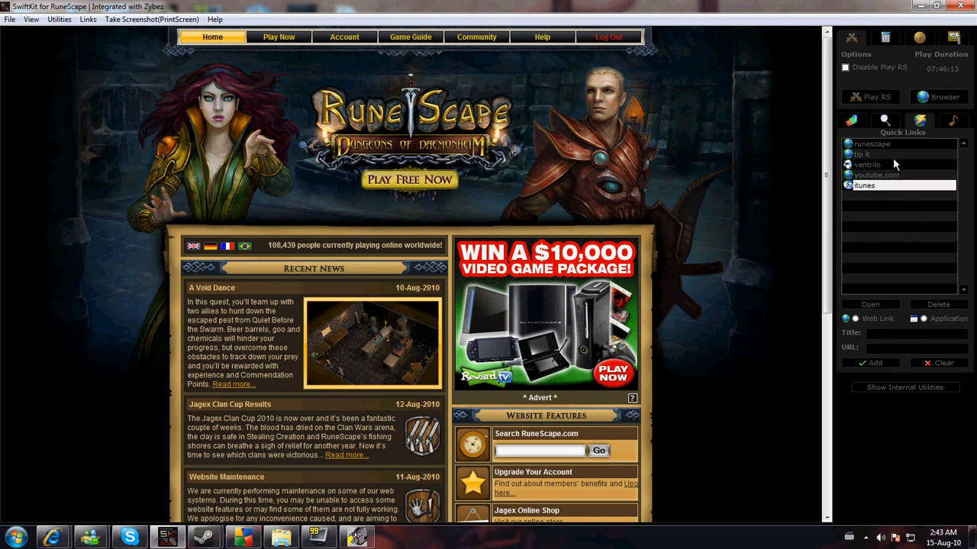
Bring up the Online Radio stations and pick one
{"action": "left_click", "coordinate": [952, 120]}
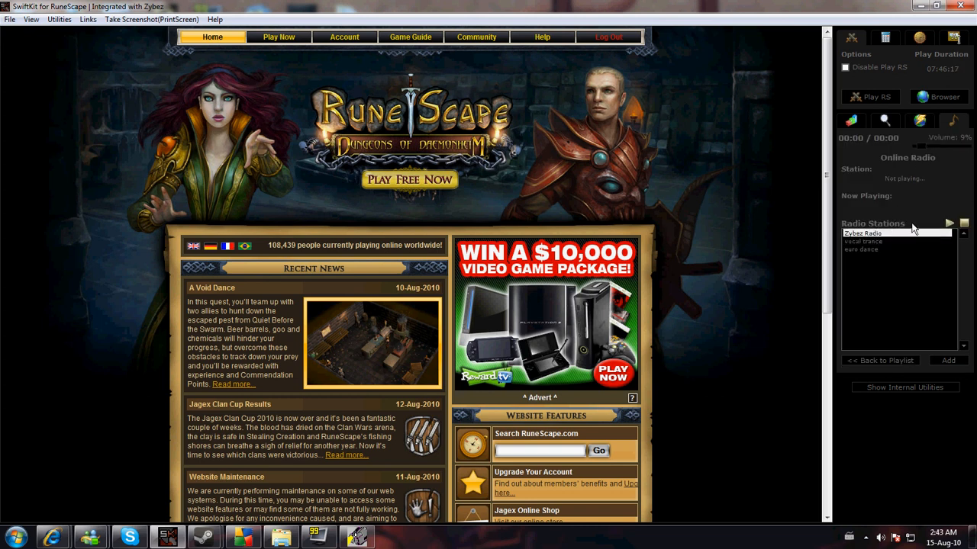
{"action": "left_click", "coordinate": [877, 242]}
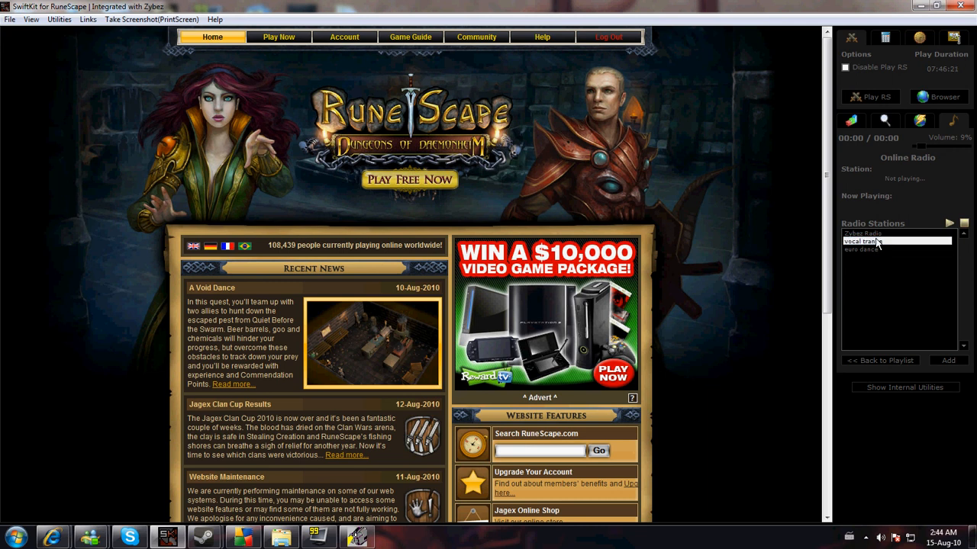
Open SwiftBrowse on the SwiftKit start page
{"action": "left_click", "coordinate": [862, 249]}
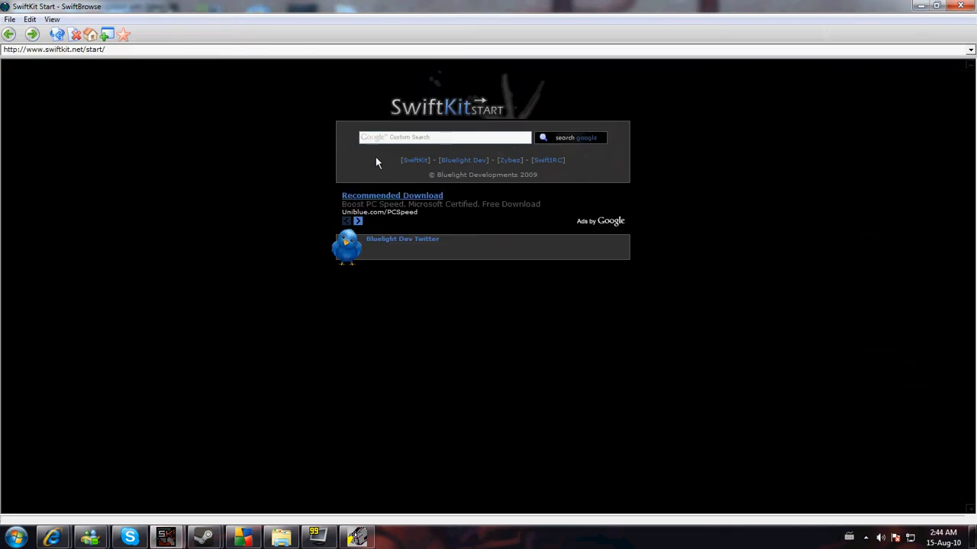
{"action": "mouse_move", "coordinate": [459, 161]}
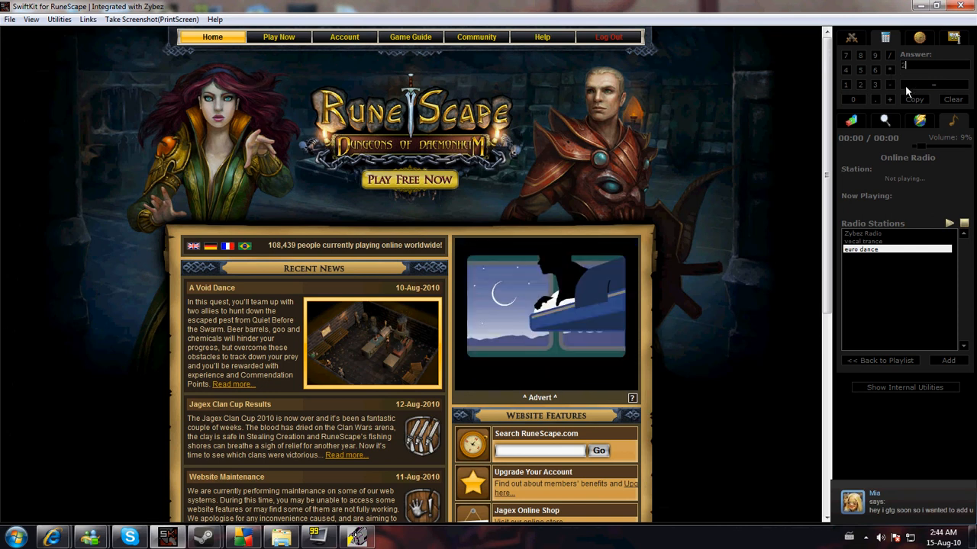
Check the World Clock, then switch to the Screenshot Options panel
{"action": "left_click", "coordinate": [918, 37]}
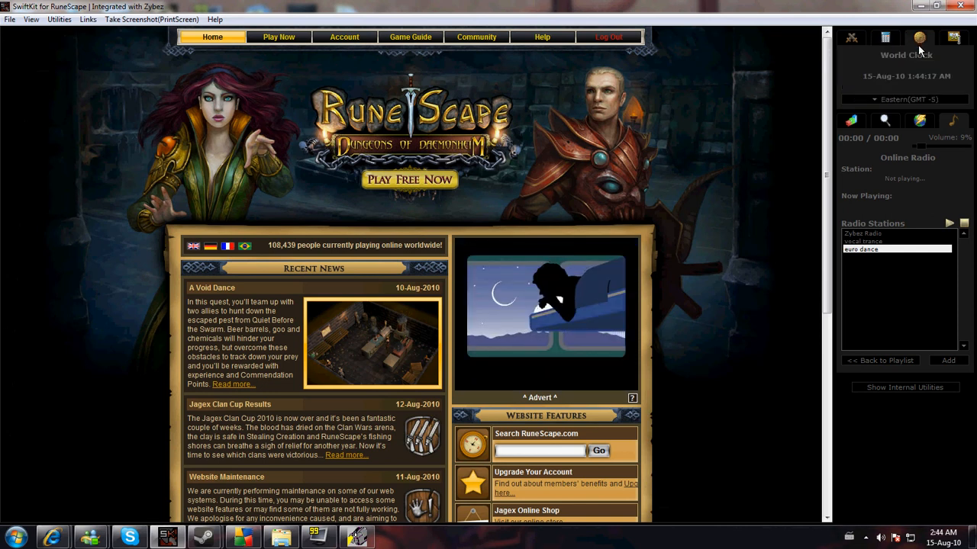
{"action": "left_click", "coordinate": [904, 99]}
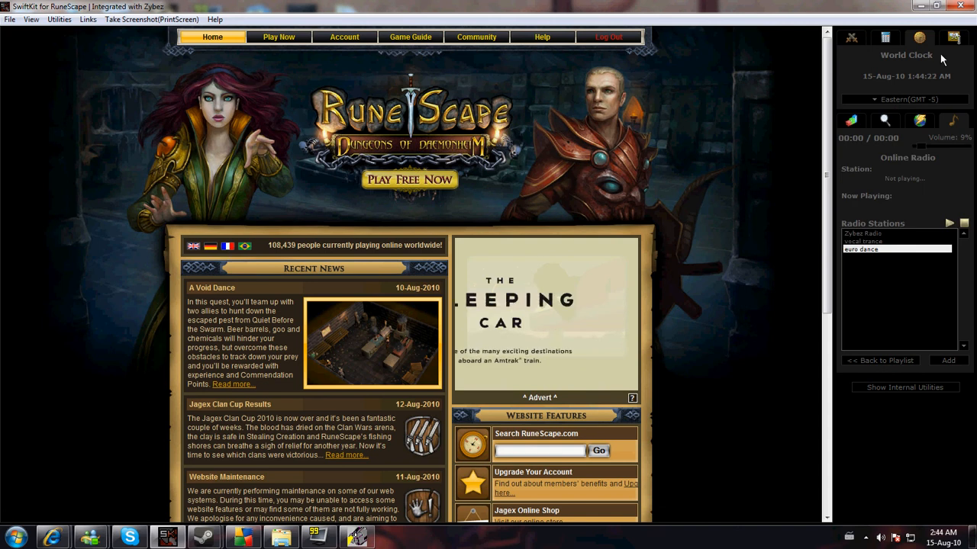
{"action": "left_click", "coordinate": [953, 37]}
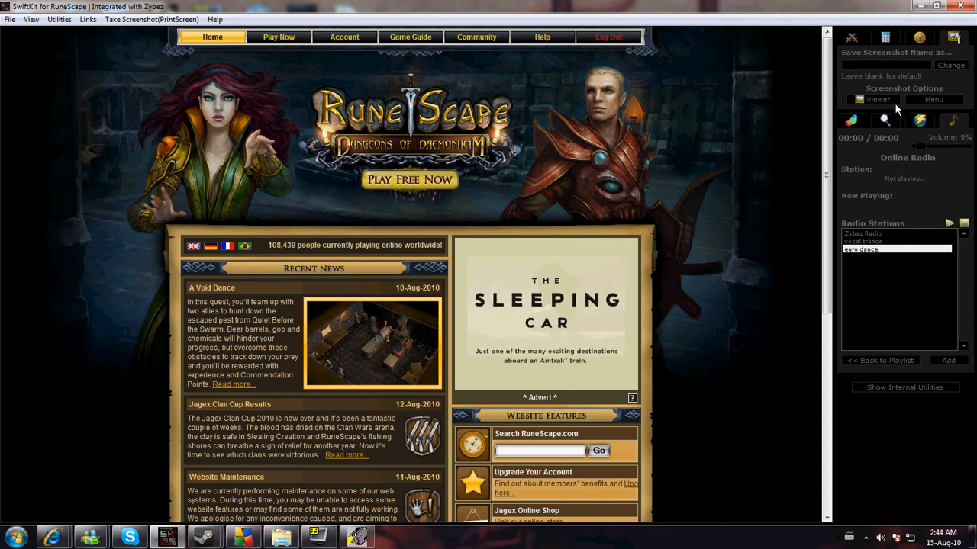
{"action": "mouse_move", "coordinate": [786, 61]}
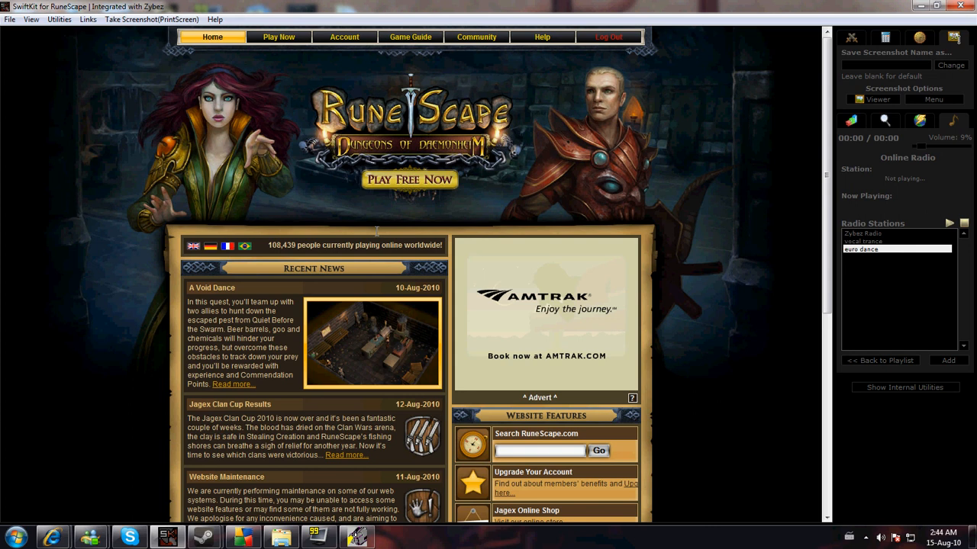
{"action": "mouse_move", "coordinate": [781, 49]}
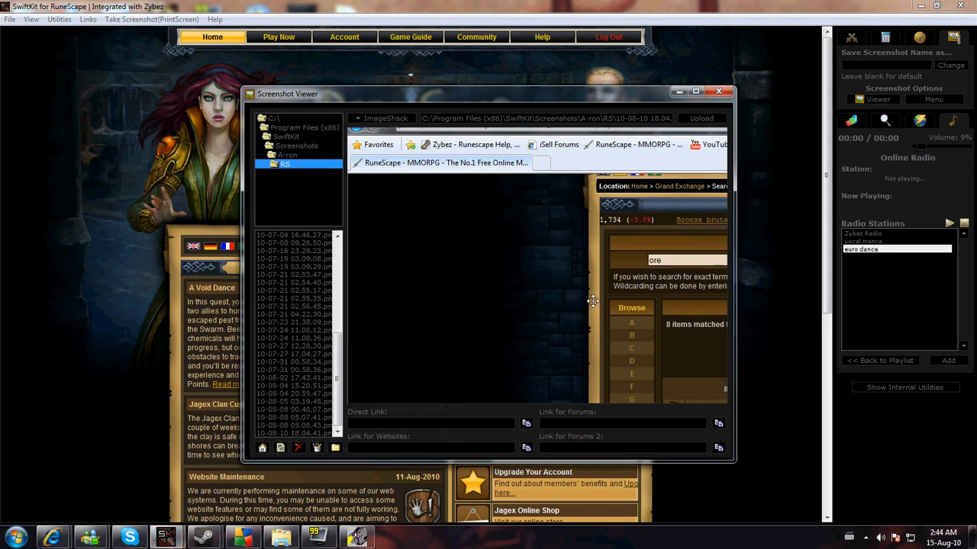
Maximize the Screenshot Viewer and browse saved screenshots, including the Grand Exchange ore search
{"action": "left_click", "coordinate": [696, 92]}
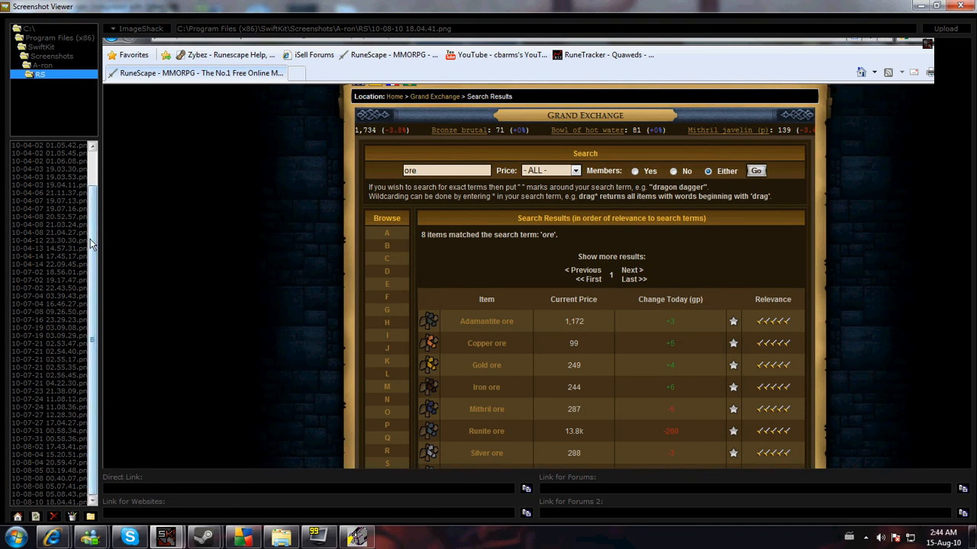
{"action": "left_click", "coordinate": [48, 162]}
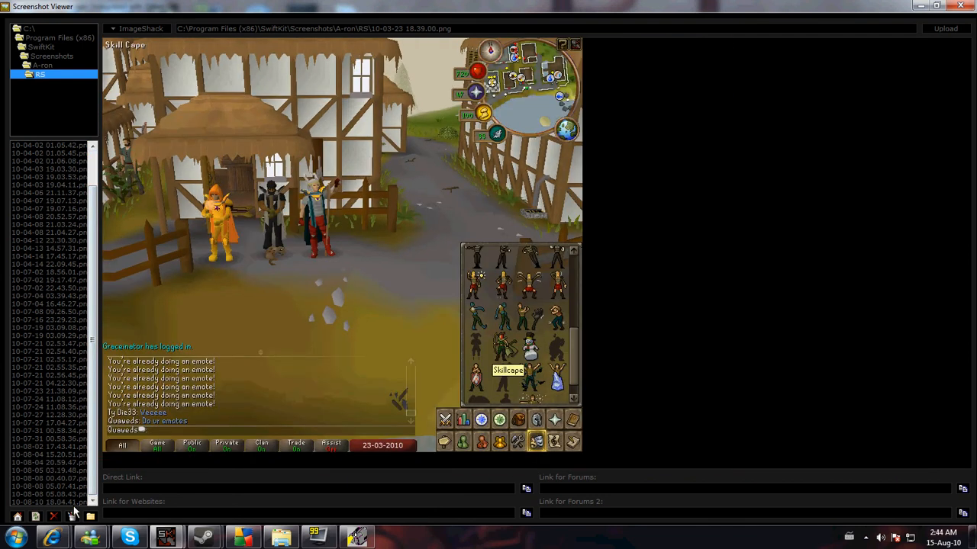
{"action": "left_click", "coordinate": [49, 502]}
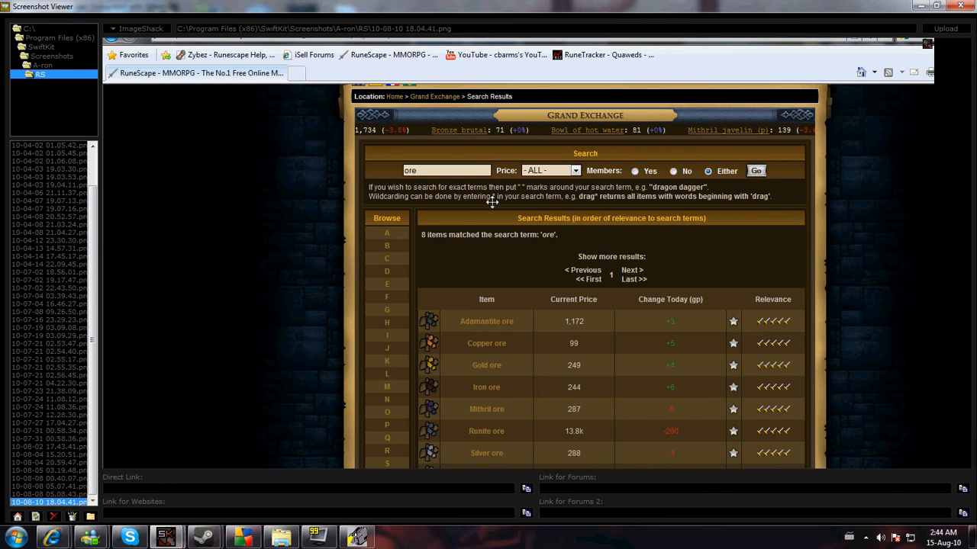
{"action": "mouse_move", "coordinate": [99, 211]}
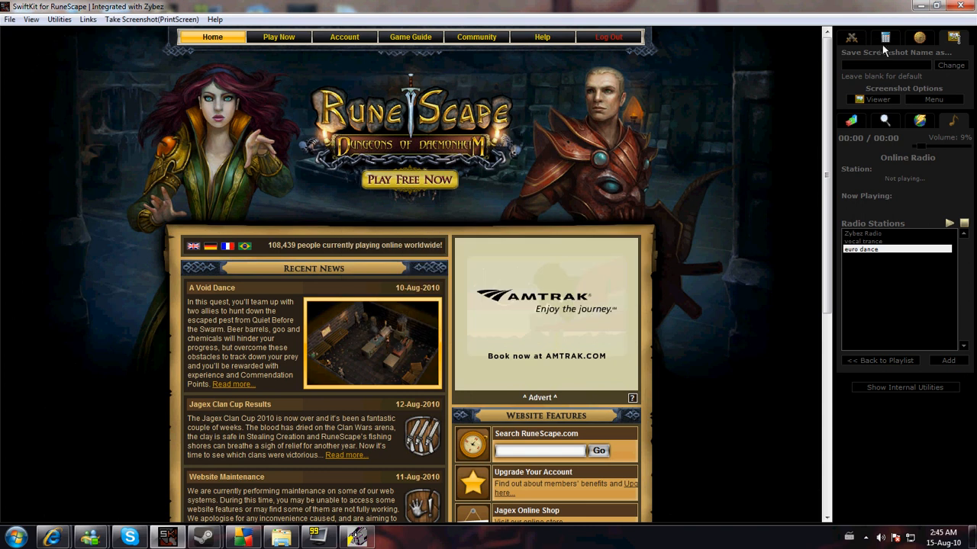
{"action": "mouse_move", "coordinate": [409, 180]}
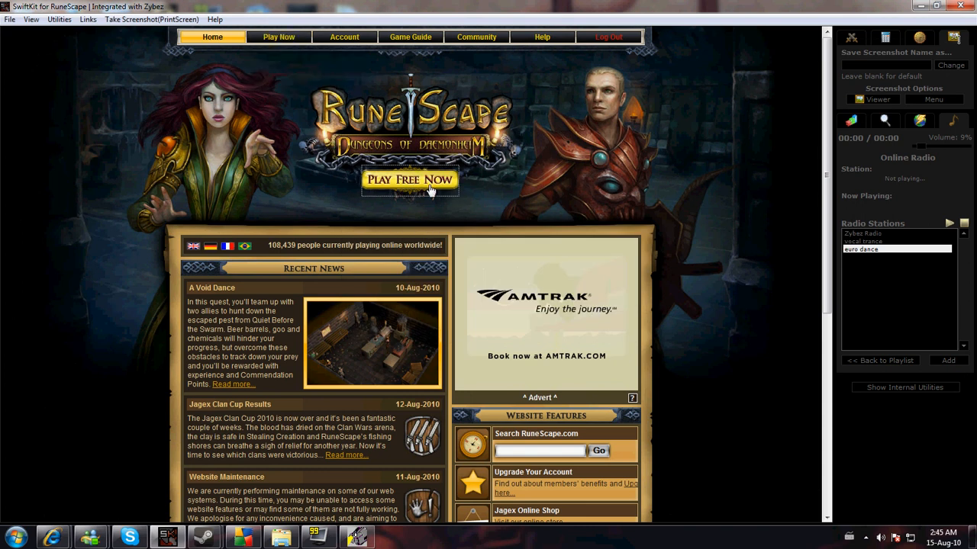
{"action": "left_click", "coordinate": [409, 180]}
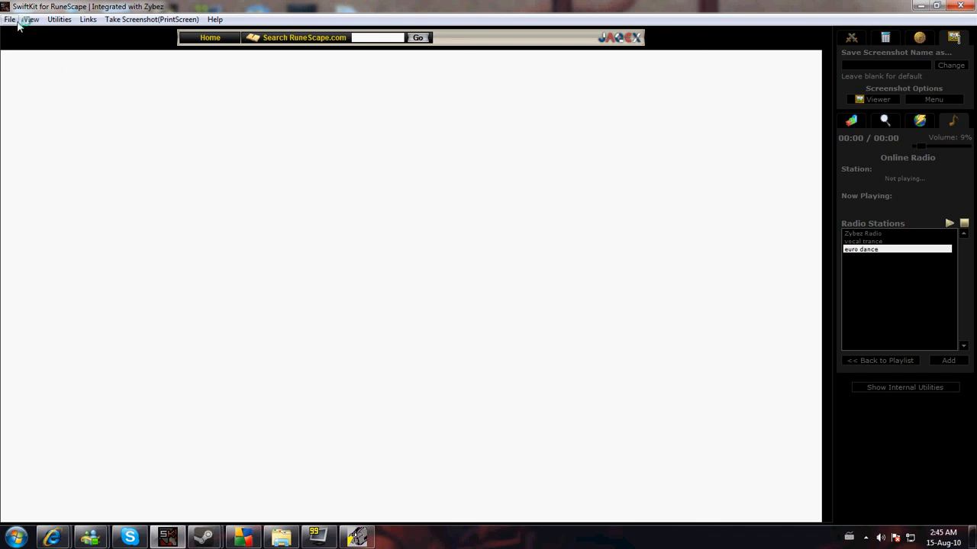
Browse the Links fan-site list and the Utilities submenus (Guides, Maps, Treasure Trails) while RuneScape loads
{"action": "left_click", "coordinate": [89, 18]}
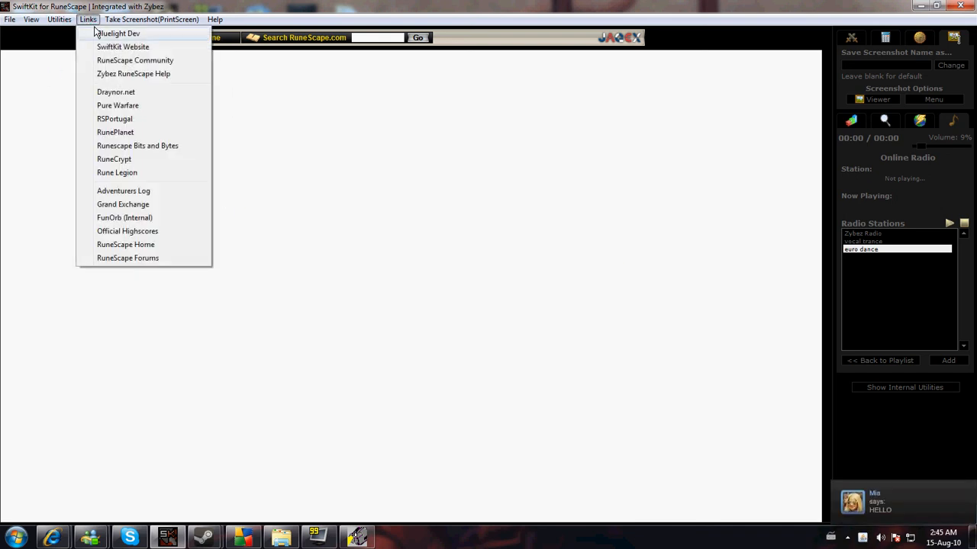
{"action": "mouse_move", "coordinate": [115, 159]}
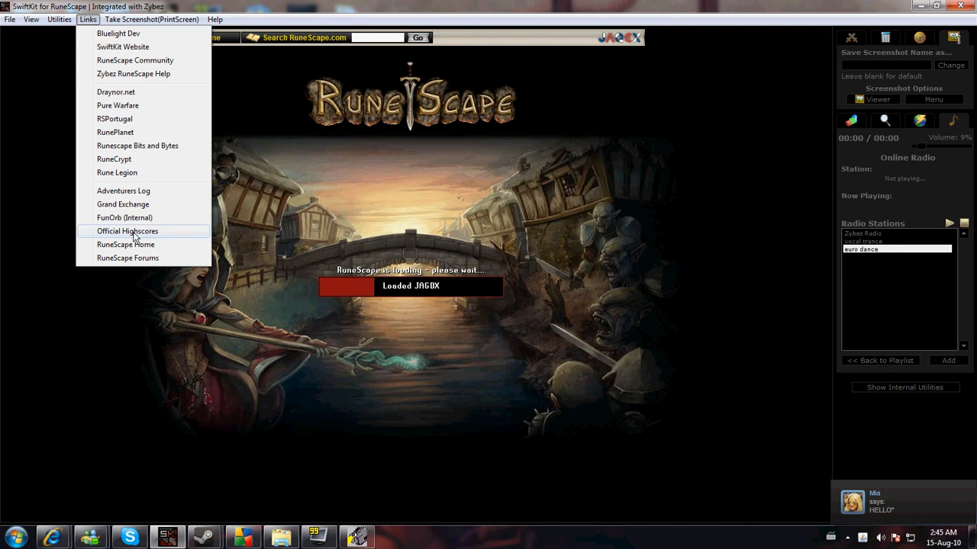
{"action": "left_click", "coordinate": [58, 19]}
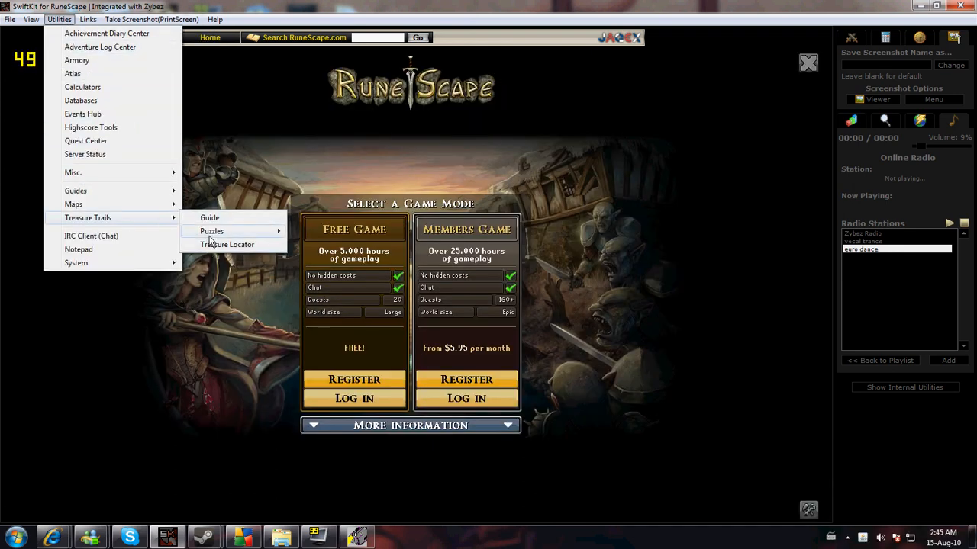
{"action": "mouse_move", "coordinate": [74, 205]}
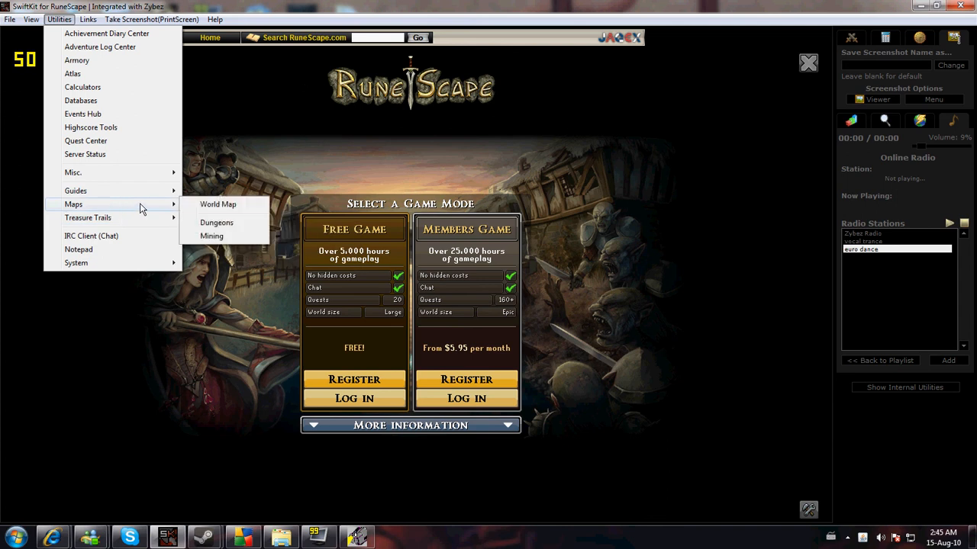
{"action": "mouse_move", "coordinate": [76, 189]}
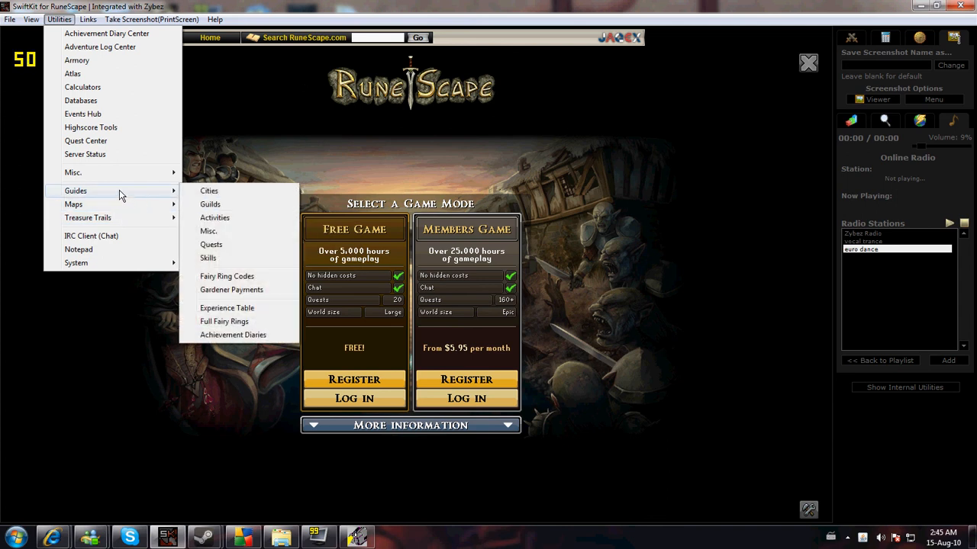
{"action": "mouse_move", "coordinate": [73, 172]}
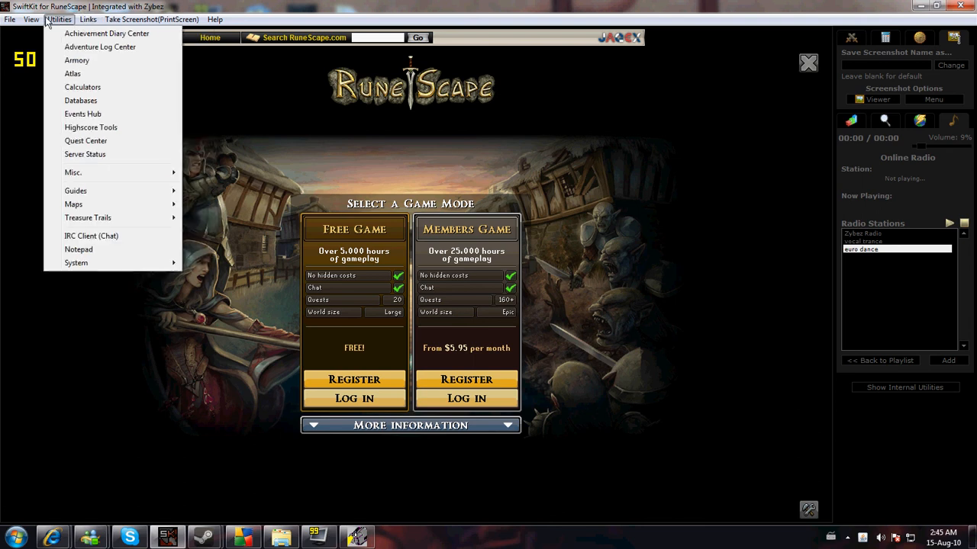
{"action": "left_click", "coordinate": [88, 18]}
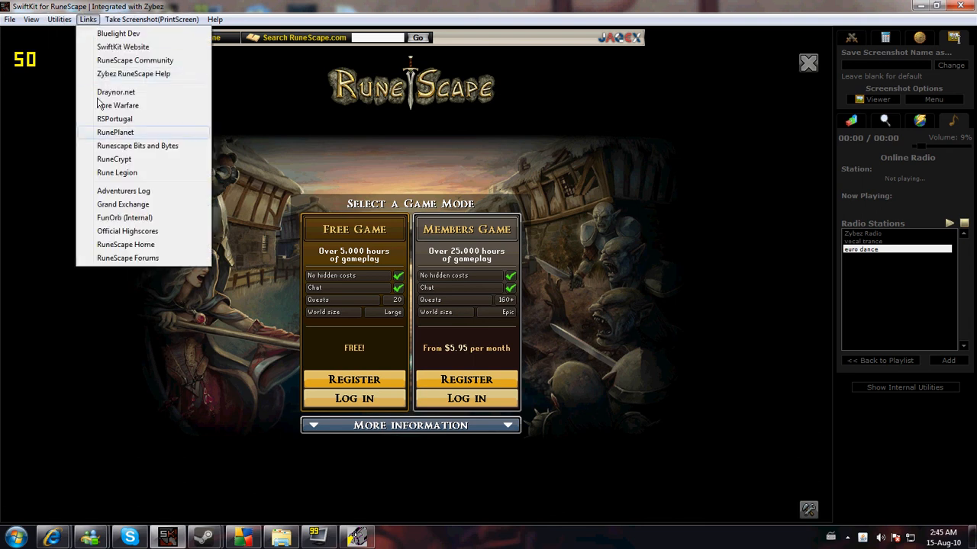
{"action": "mouse_move", "coordinate": [119, 34]}
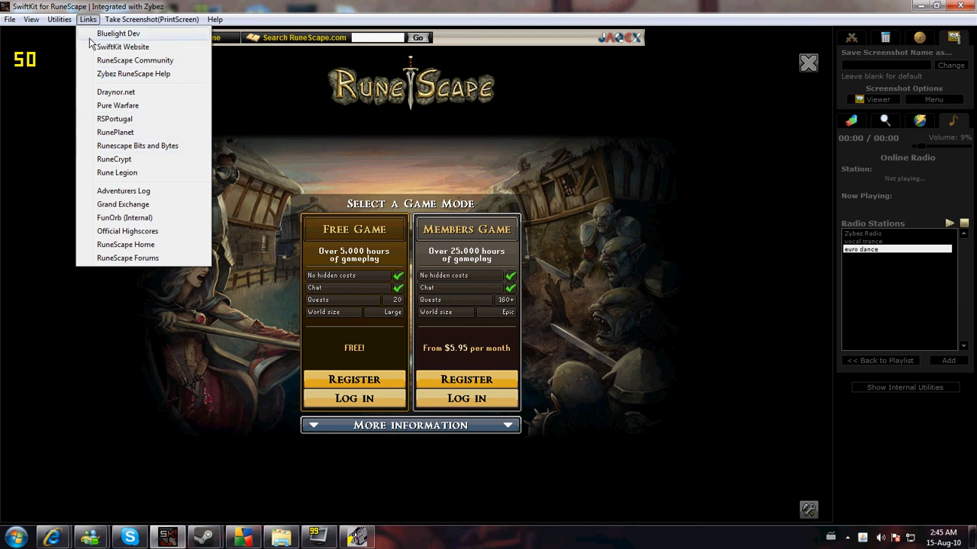
{"action": "left_click", "coordinate": [58, 19]}
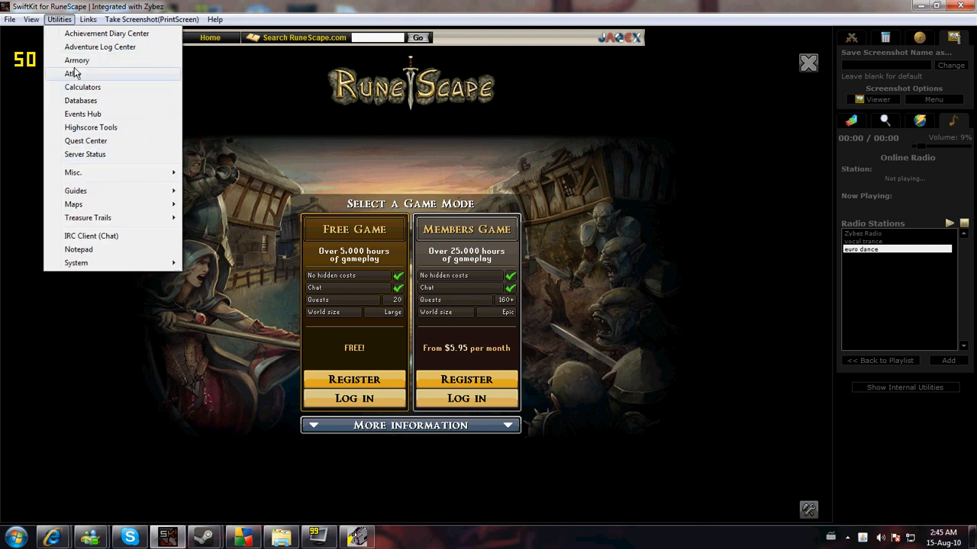
{"action": "mouse_move", "coordinate": [86, 128]}
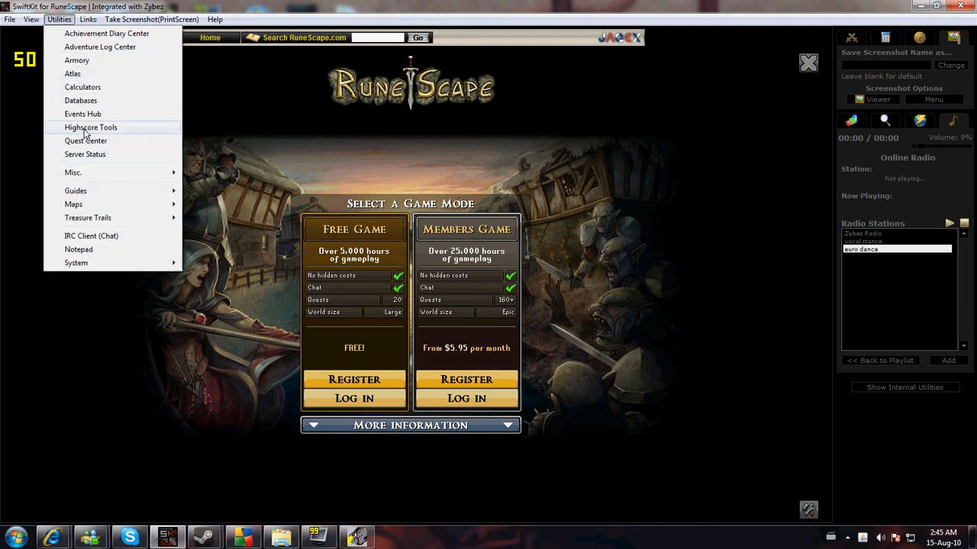
{"action": "mouse_move", "coordinate": [85, 154]}
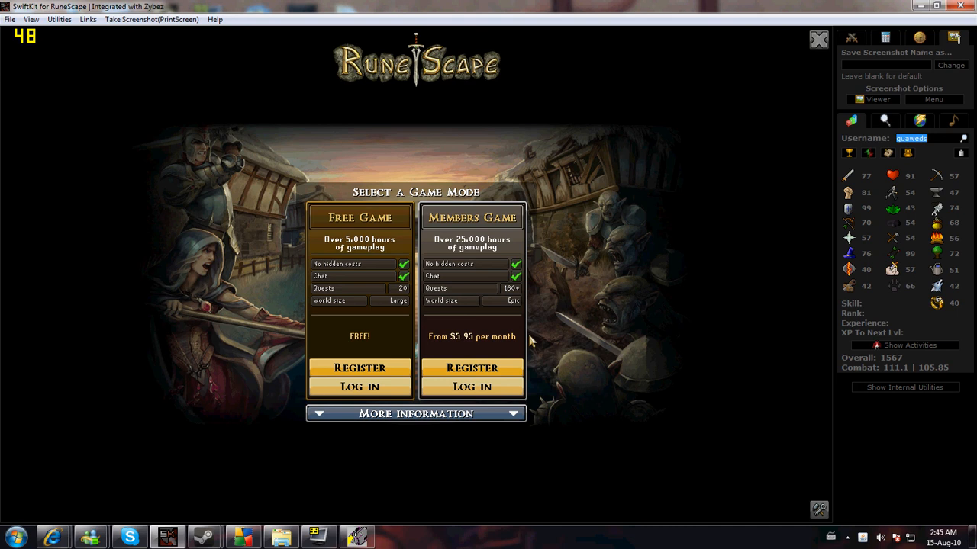
{"action": "mouse_move", "coordinate": [818, 237]}
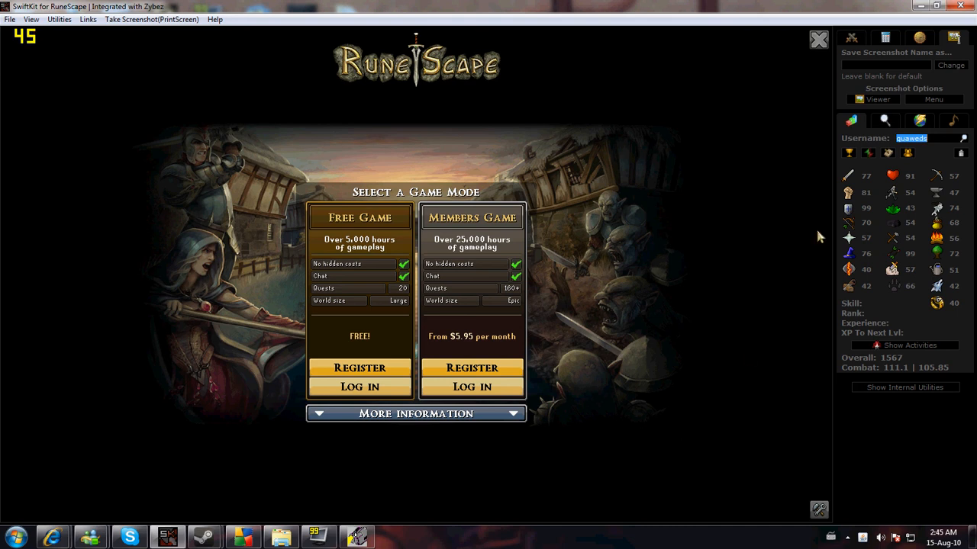
{"action": "mouse_move", "coordinate": [323, 73]}
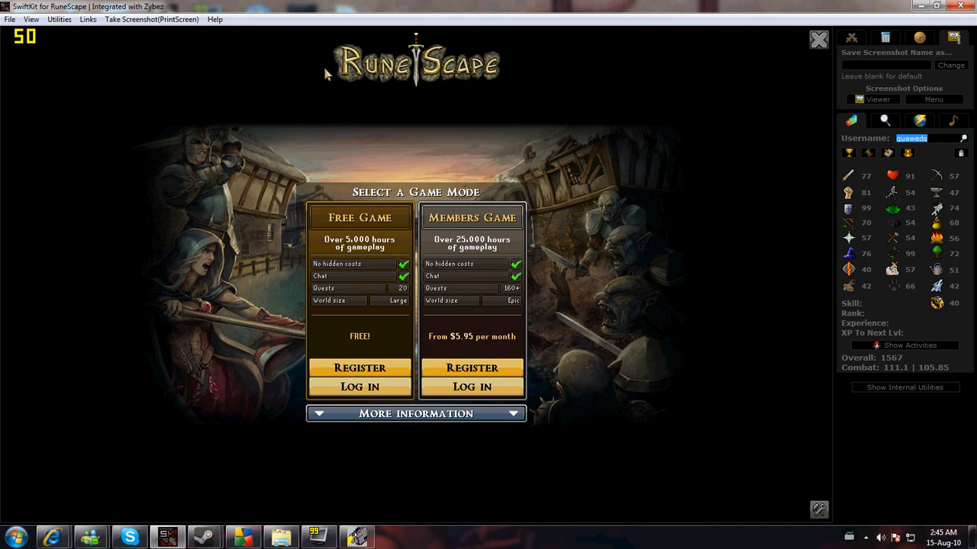
{"action": "mouse_move", "coordinate": [656, 272]}
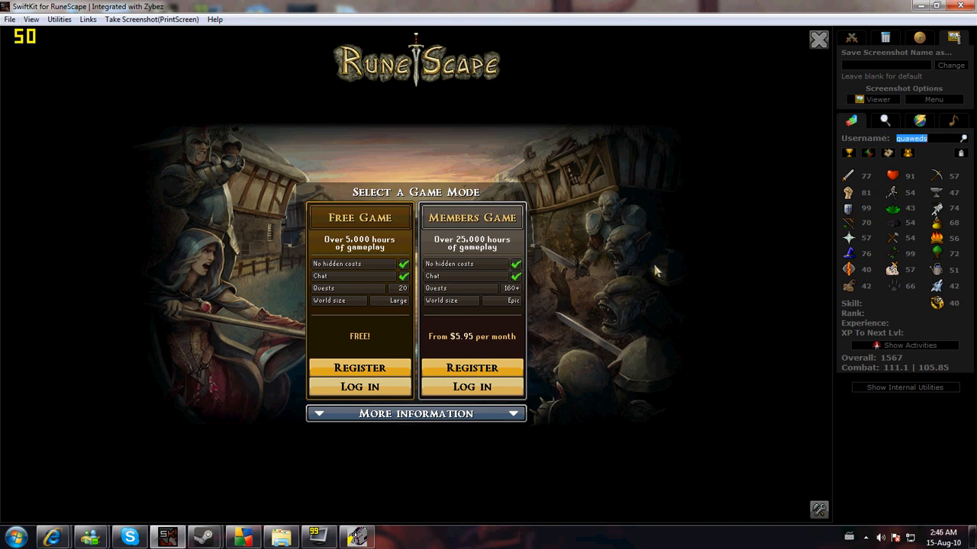
{"action": "mouse_move", "coordinate": [751, 409]}
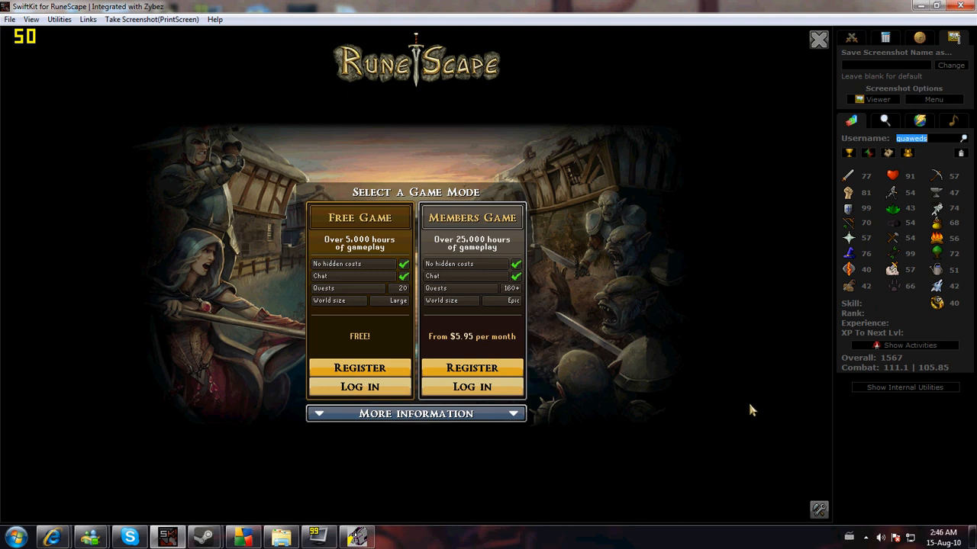
{"action": "mouse_move", "coordinate": [658, 226]}
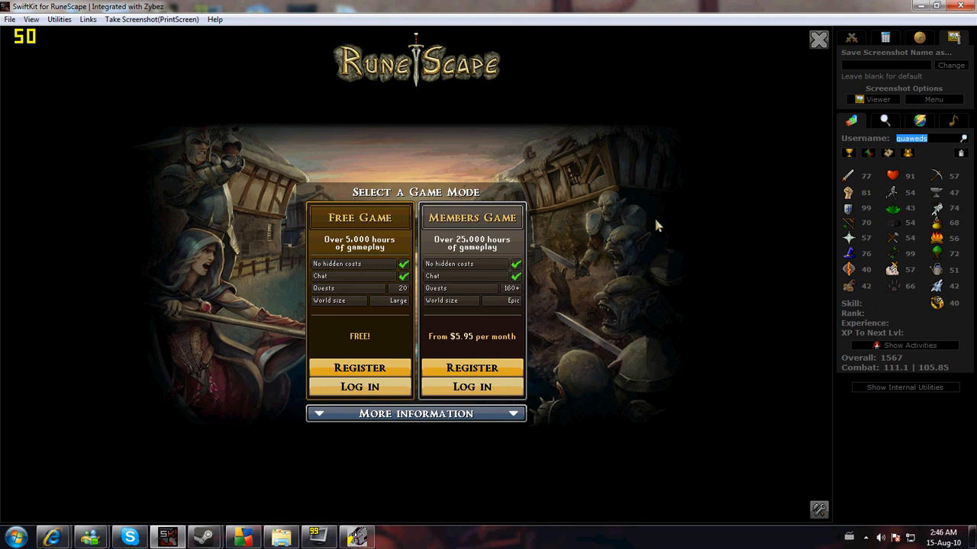
Start Switch Profile from the File menu and confirm the restart warning with Yes
{"action": "left_click", "coordinate": [9, 18]}
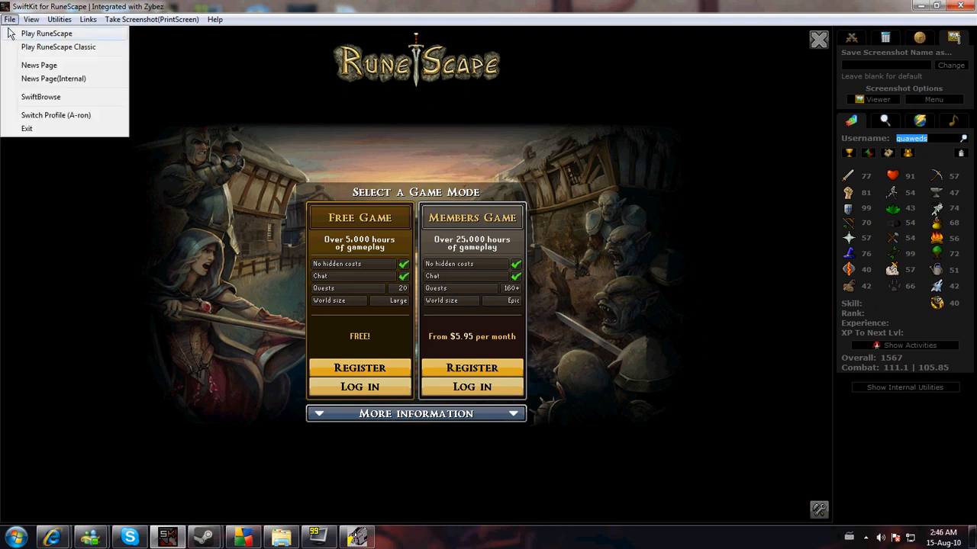
{"action": "left_click", "coordinate": [55, 114]}
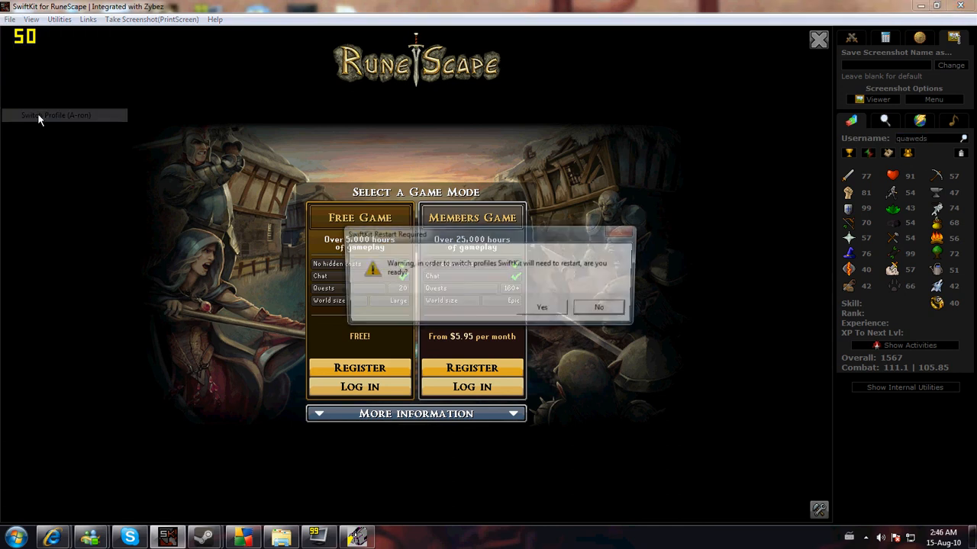
{"action": "left_click", "coordinate": [598, 307]}
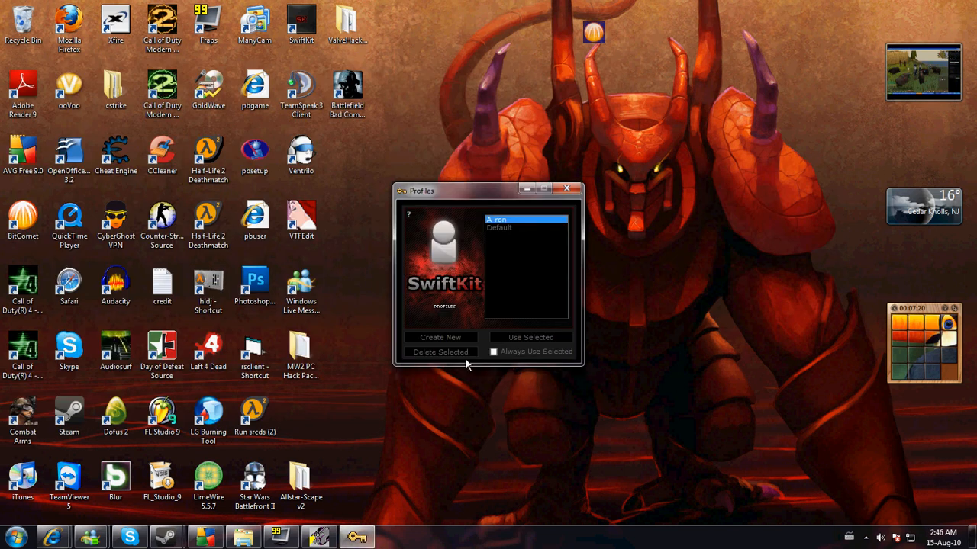
{"action": "mouse_move", "coordinate": [496, 375]}
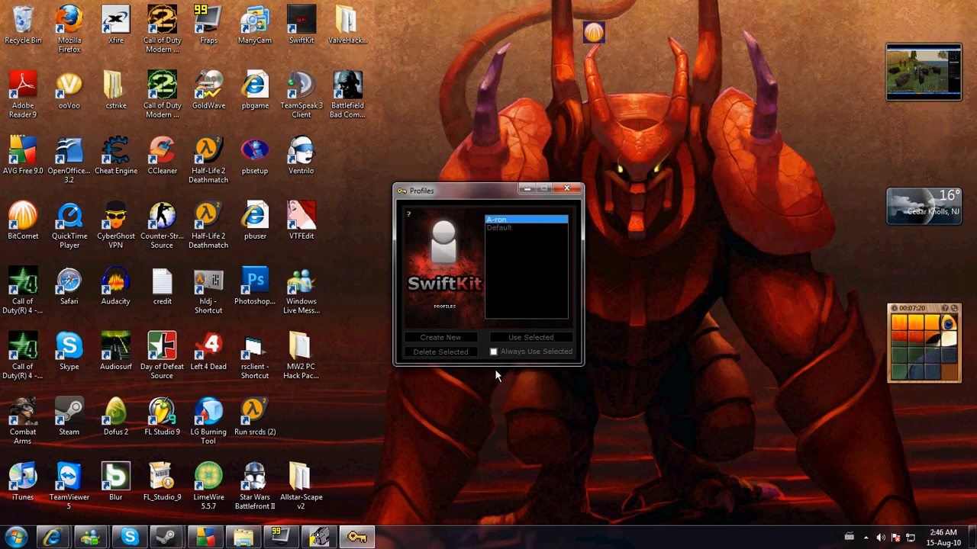
Create a new profile named 'lol' with Always Use Selected ticked and relaunch SwiftKit under it
{"action": "left_click", "coordinate": [494, 351]}
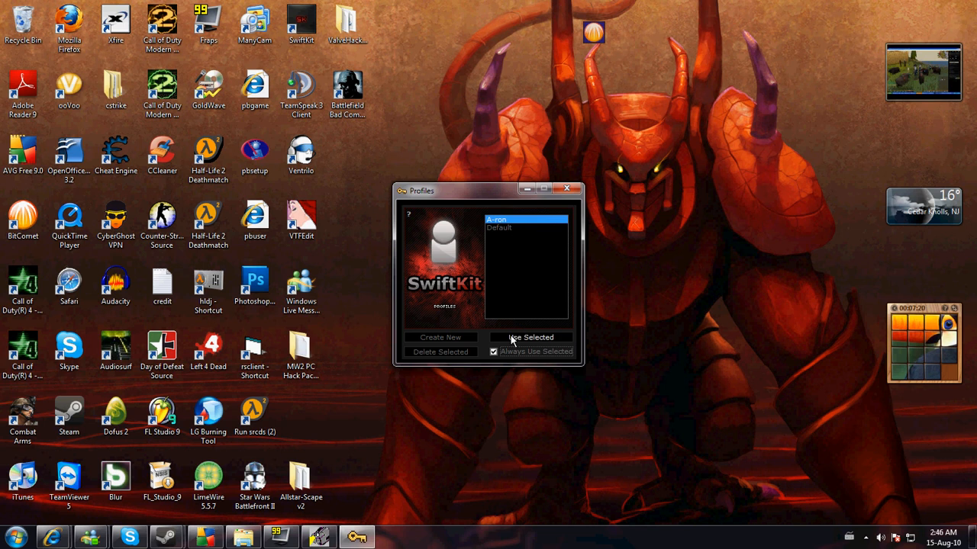
{"action": "left_click", "coordinate": [440, 337]}
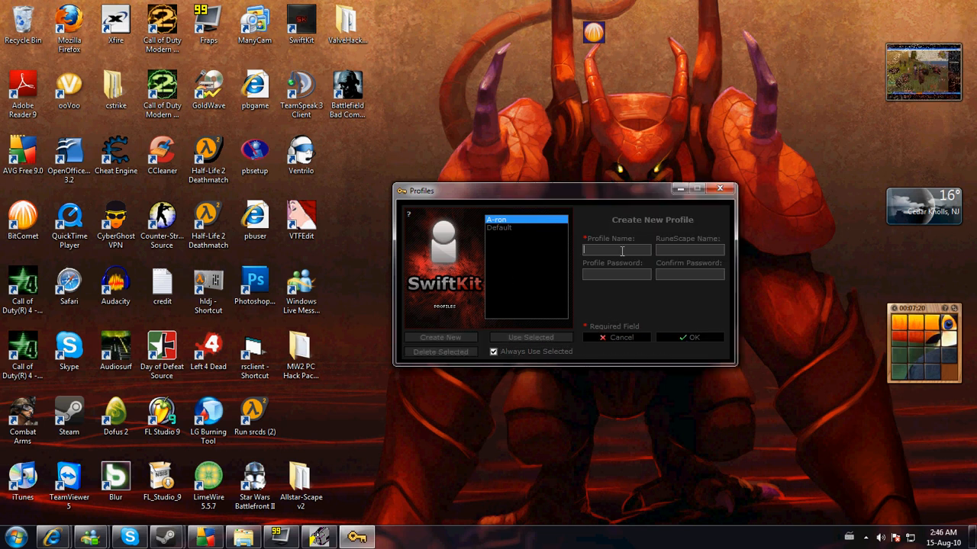
{"action": "type", "text": "lol"}
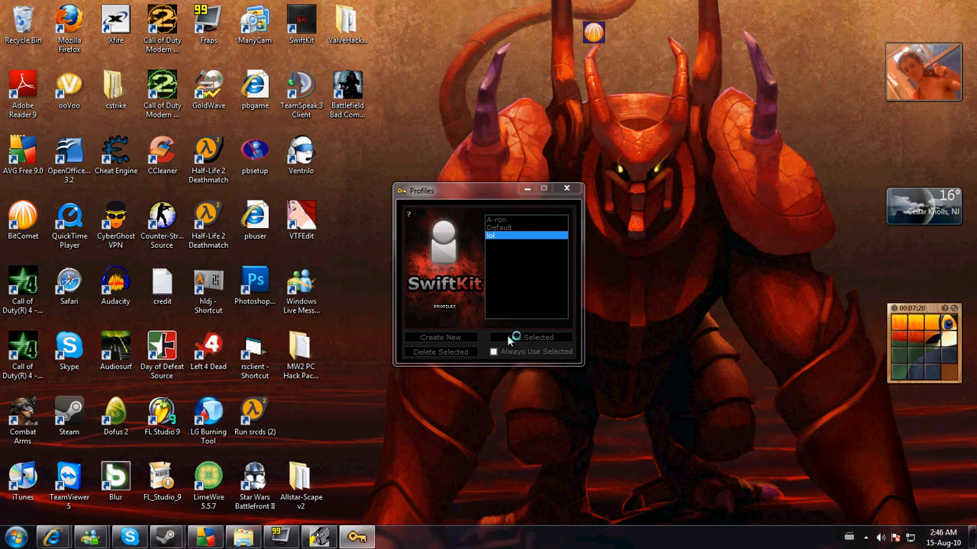
{"action": "left_click", "coordinate": [534, 337]}
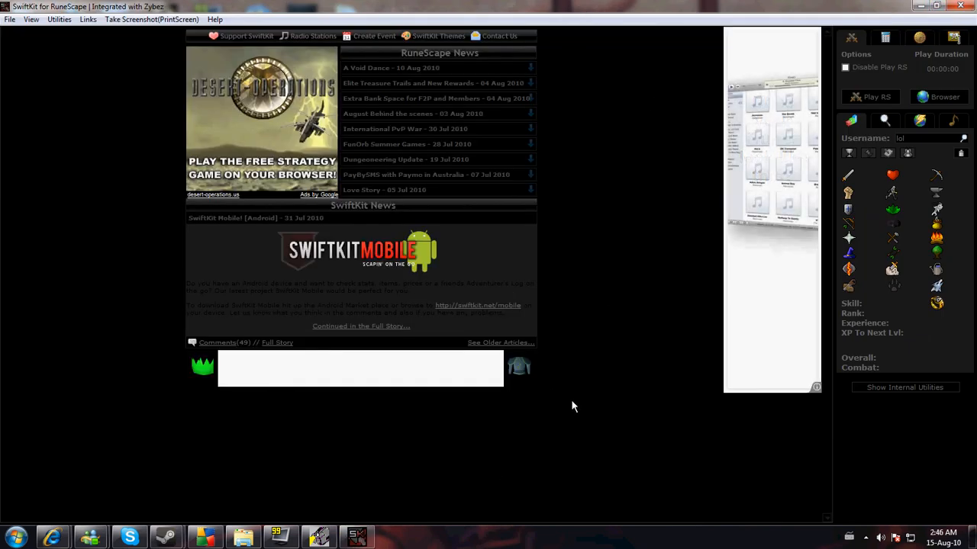